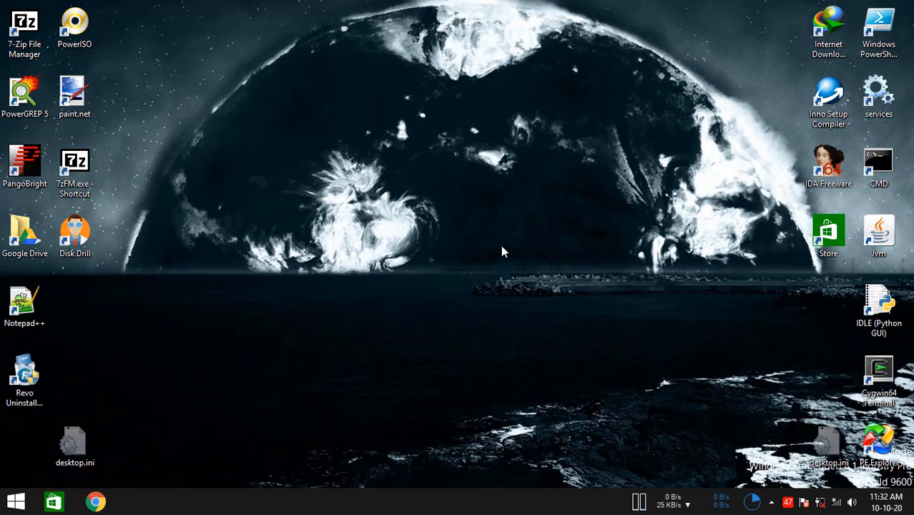
{"action": "mouse_move", "coordinate": [483, 260]}
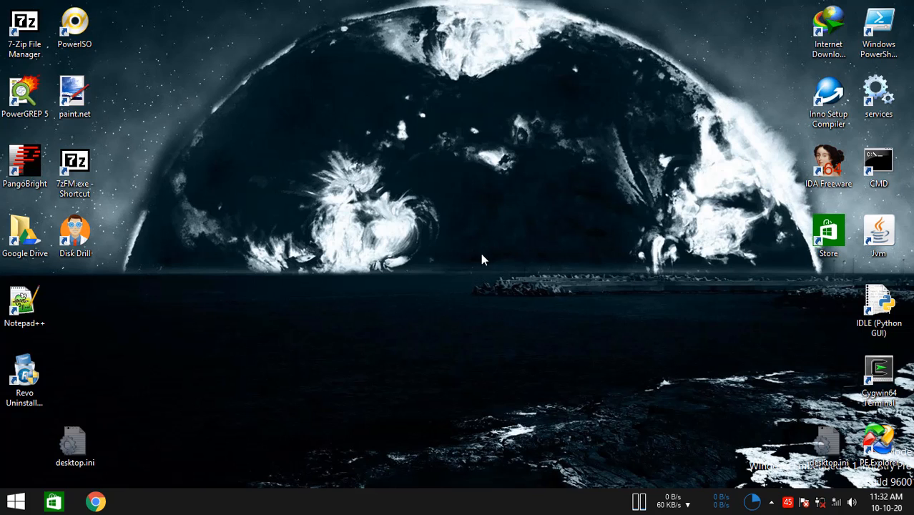
{"action": "mouse_move", "coordinate": [529, 257]}
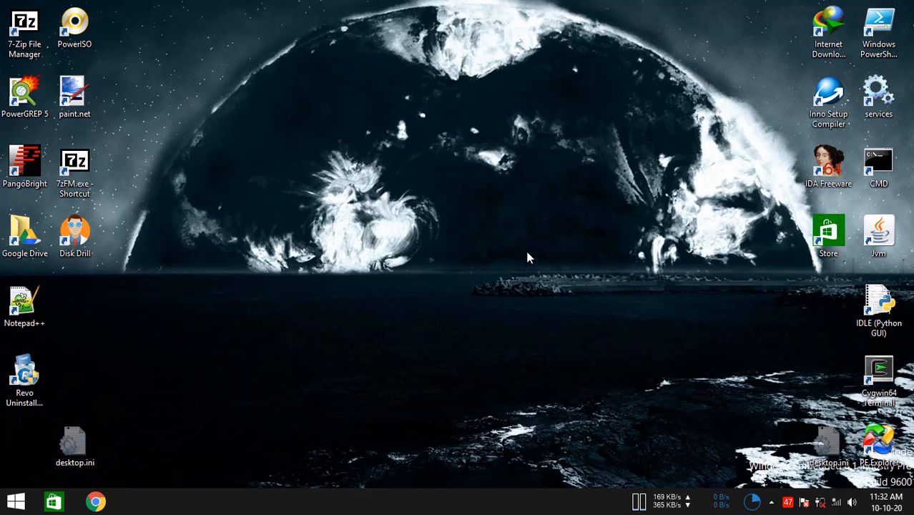
{"action": "mouse_move", "coordinate": [503, 245]}
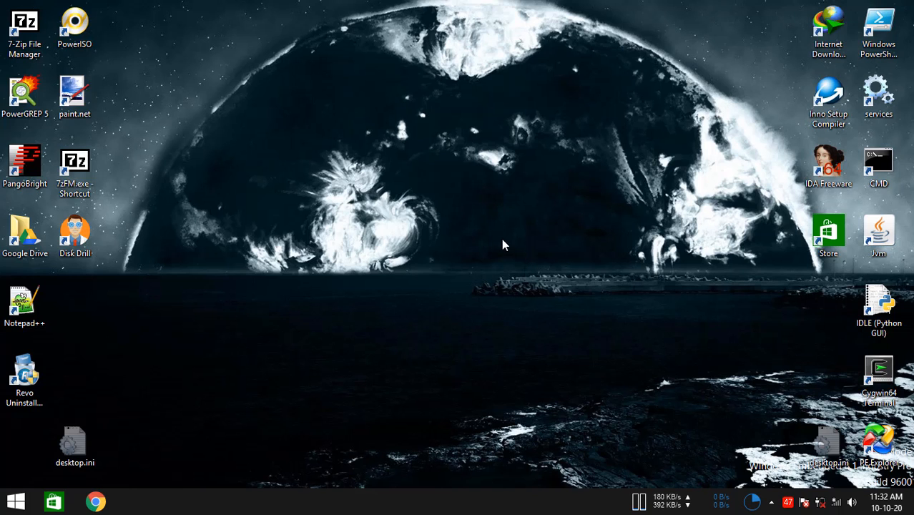
{"action": "mouse_move", "coordinate": [498, 264]}
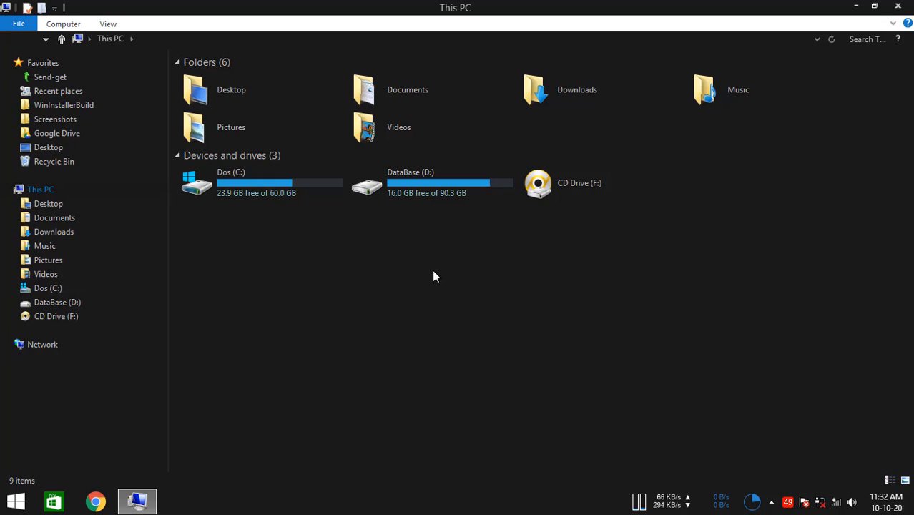
- Go to the Downloads folder in File Explorer
{"action": "left_click", "coordinate": [55, 217]}
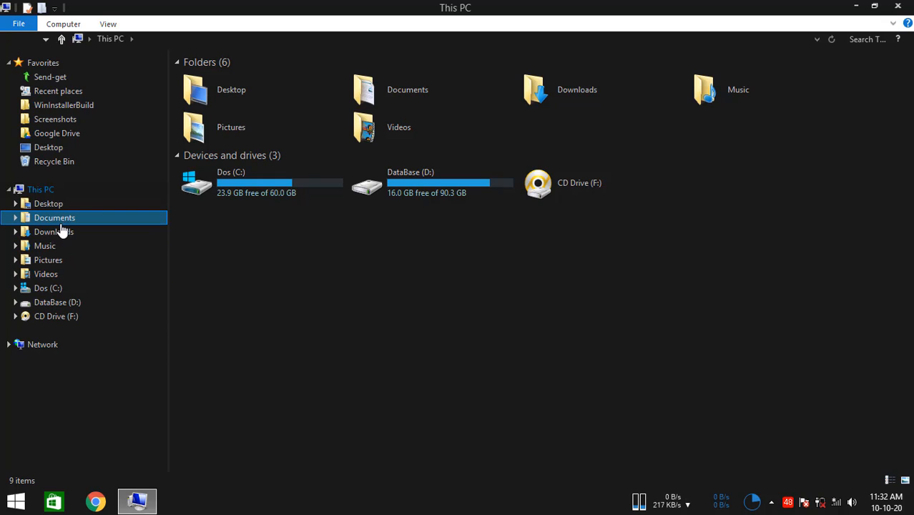
{"action": "left_click", "coordinate": [55, 232]}
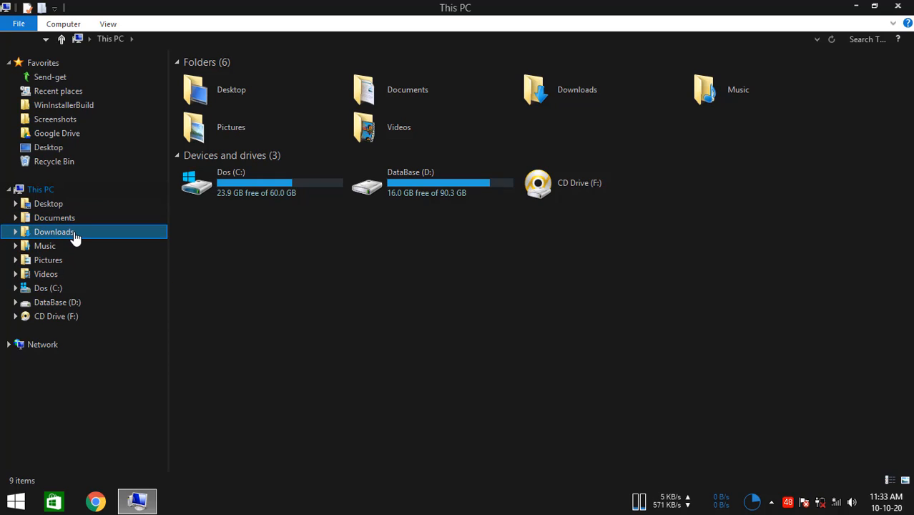
{"action": "double_click", "coordinate": [55, 232]}
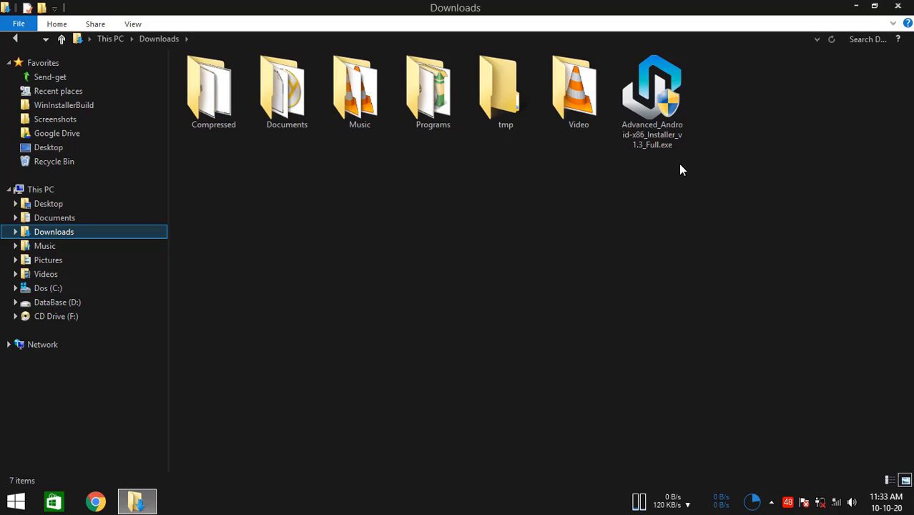
- Launch Advanced_Android-x86_Installer_v1.3_Full.exe with administrator rights
{"action": "left_click", "coordinate": [653, 88]}
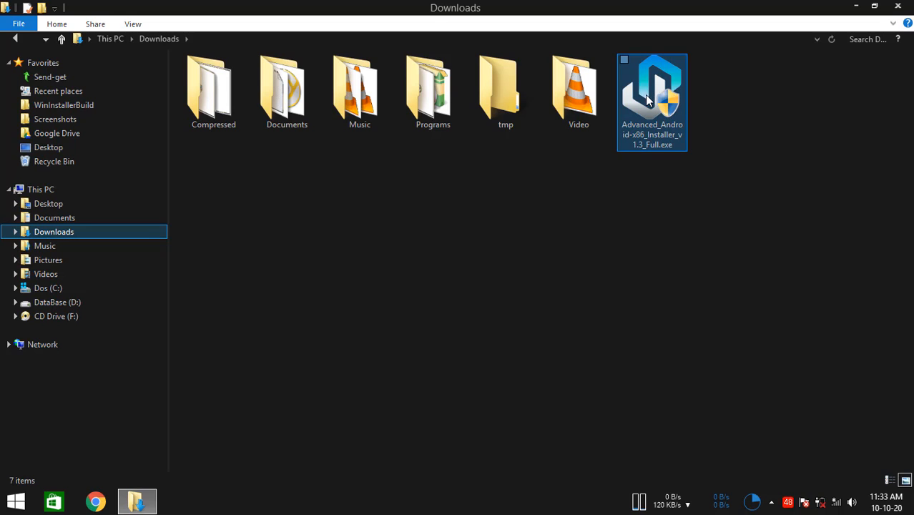
{"action": "right_click", "coordinate": [652, 101]}
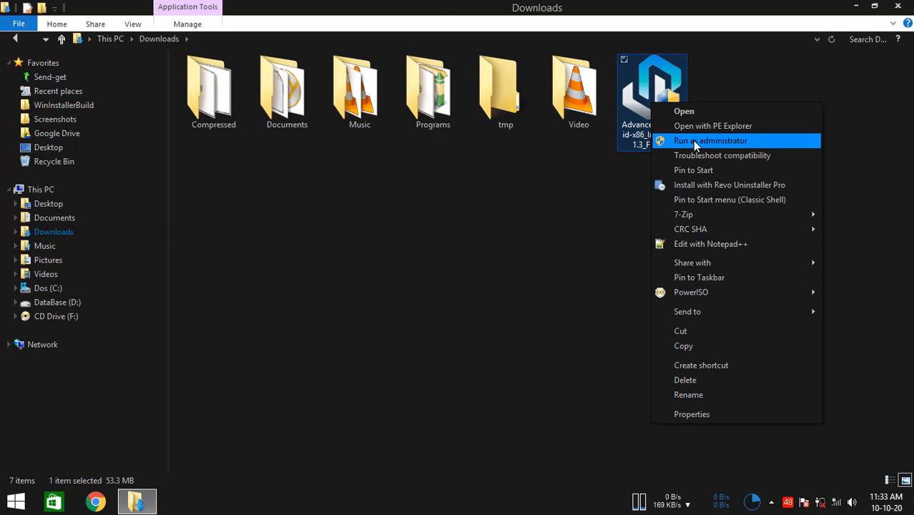
{"action": "left_click", "coordinate": [709, 140]}
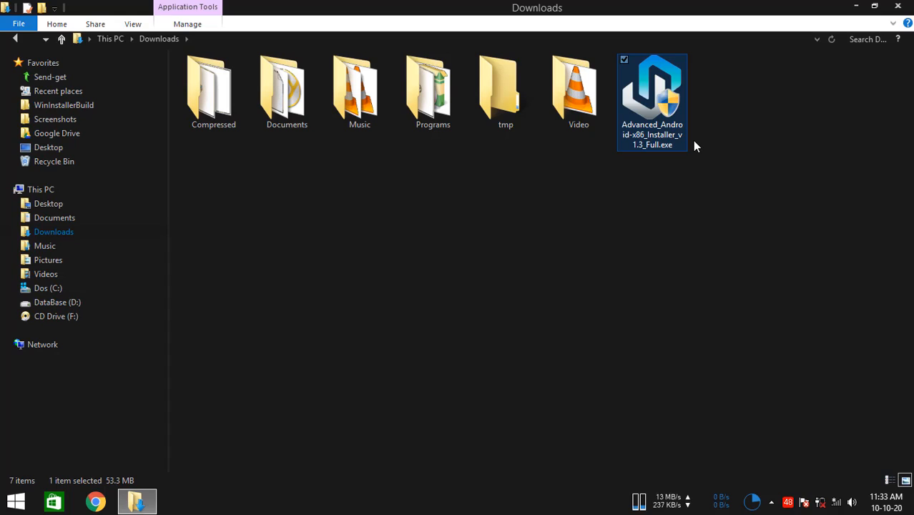
{"action": "double_click", "coordinate": [652, 87]}
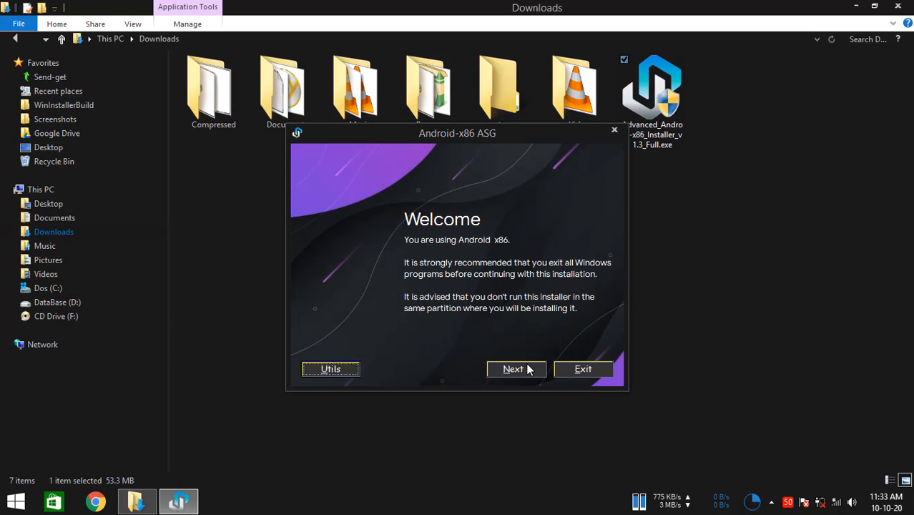
- Continue past the Welcome screen to the Attention prompt about missing OS files
{"action": "left_click", "coordinate": [512, 369]}
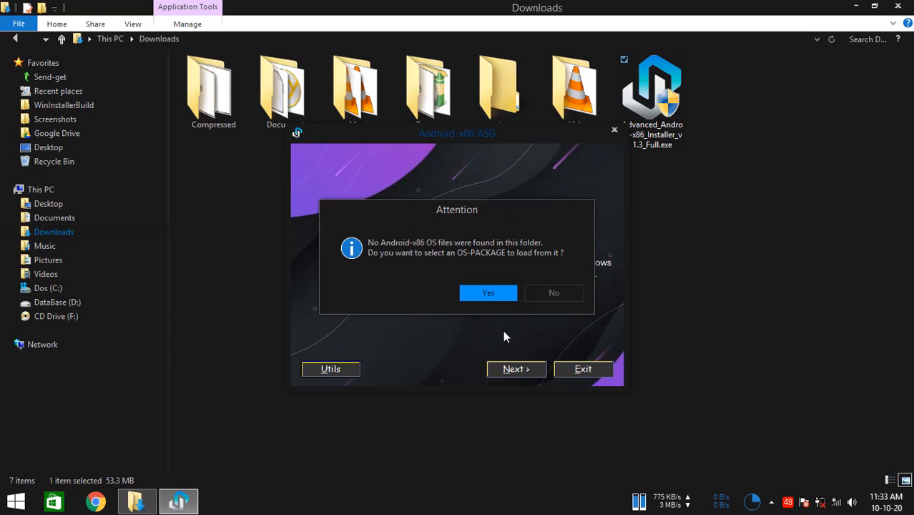
{"action": "mouse_move", "coordinate": [412, 244]}
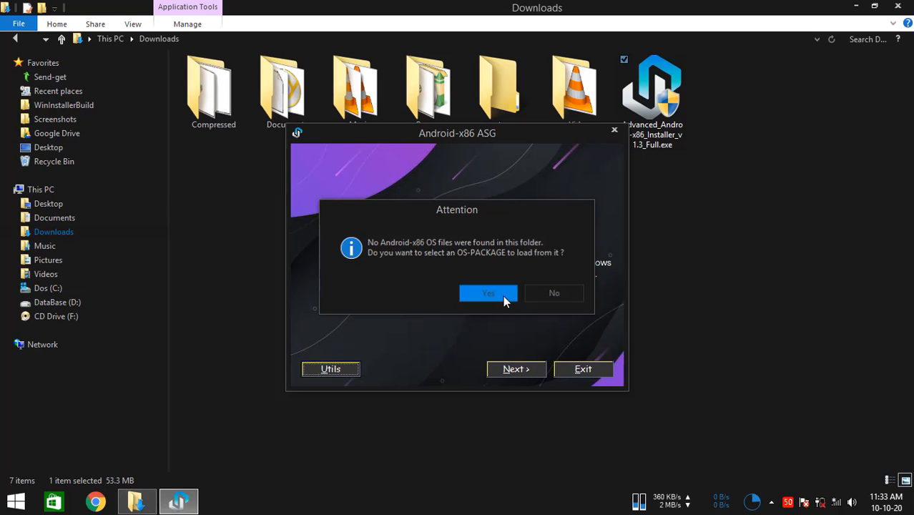
- Agree to load an OS package and browse D: > Operating-Systems > Linux > Android-x86 to the image
{"action": "left_click", "coordinate": [487, 292]}
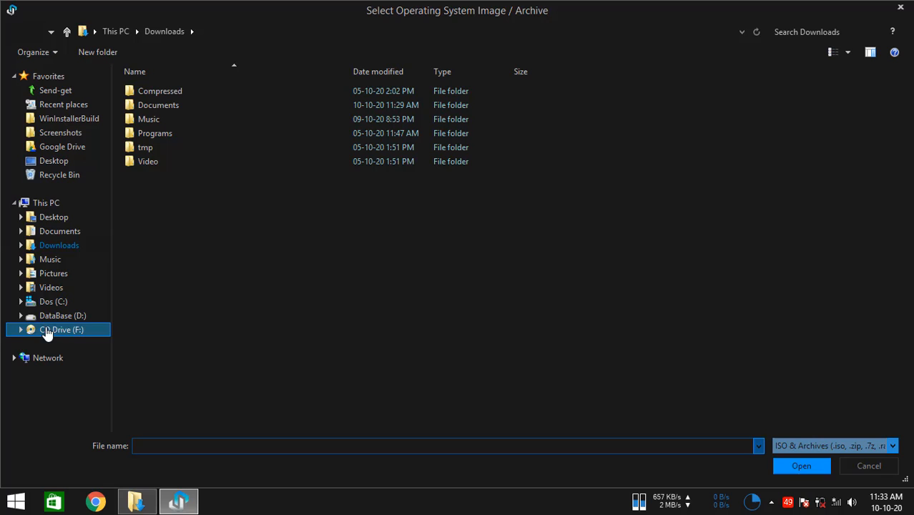
{"action": "left_click", "coordinate": [62, 316]}
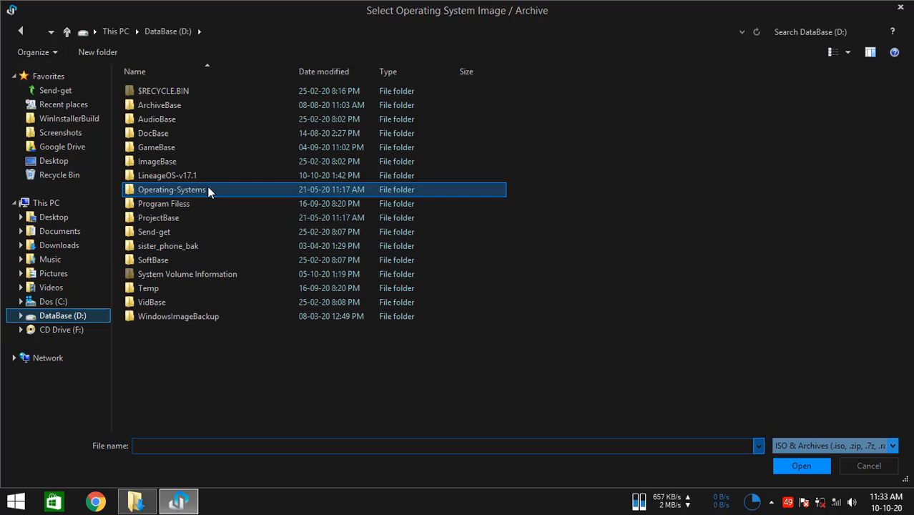
{"action": "double_click", "coordinate": [172, 189]}
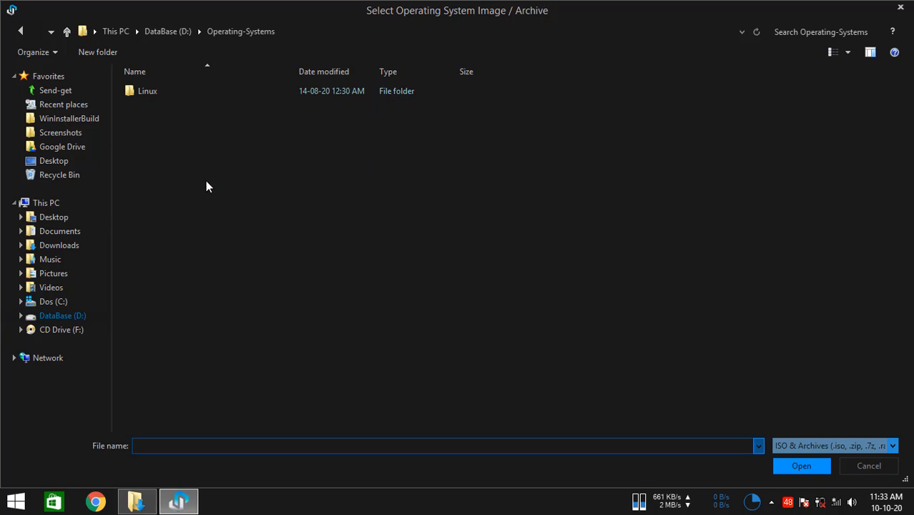
{"action": "double_click", "coordinate": [148, 92]}
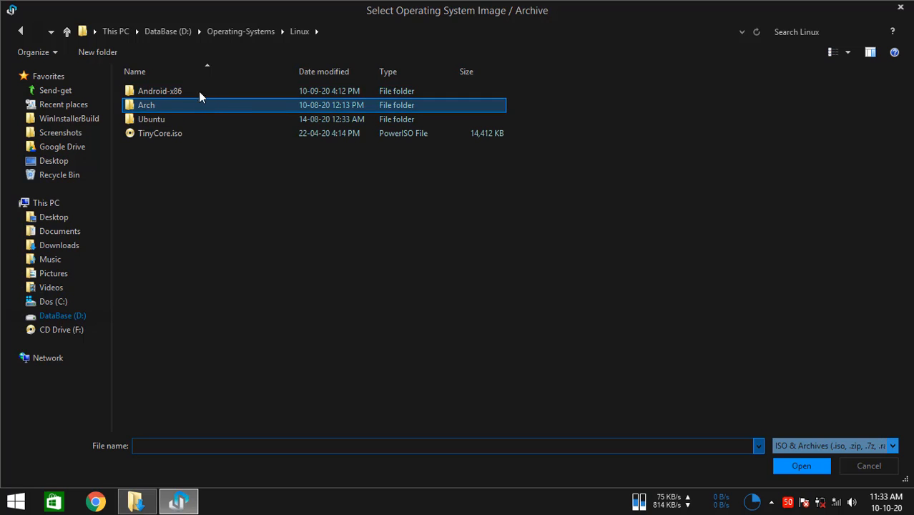
{"action": "double_click", "coordinate": [161, 91]}
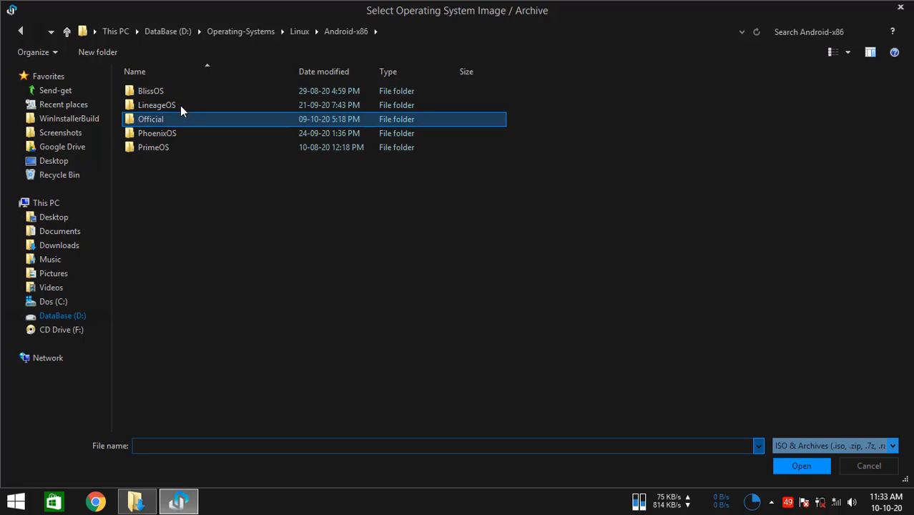
{"action": "double_click", "coordinate": [156, 104]}
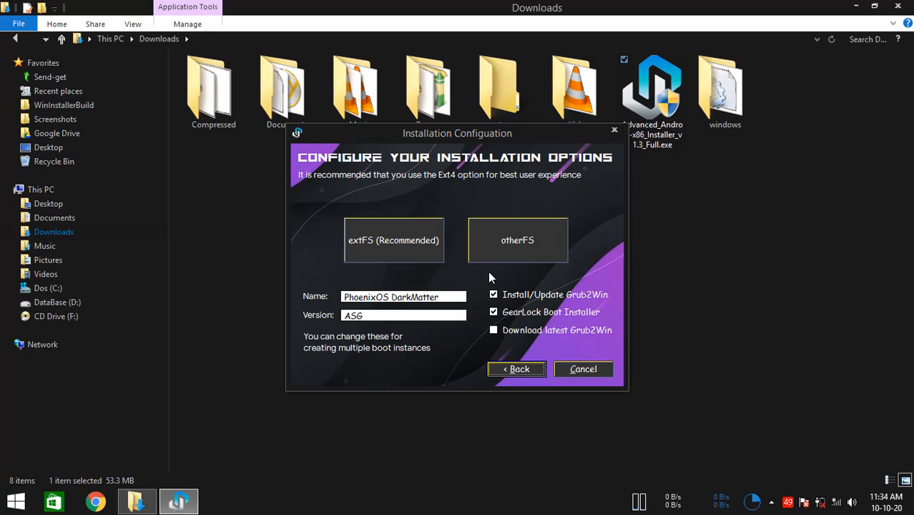
{"action": "mouse_move", "coordinate": [464, 279]}
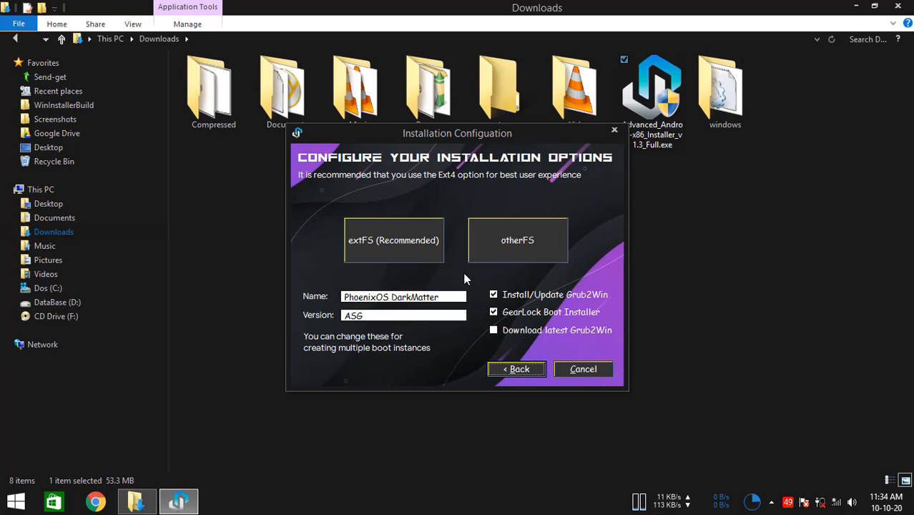
{"action": "mouse_move", "coordinate": [463, 267]}
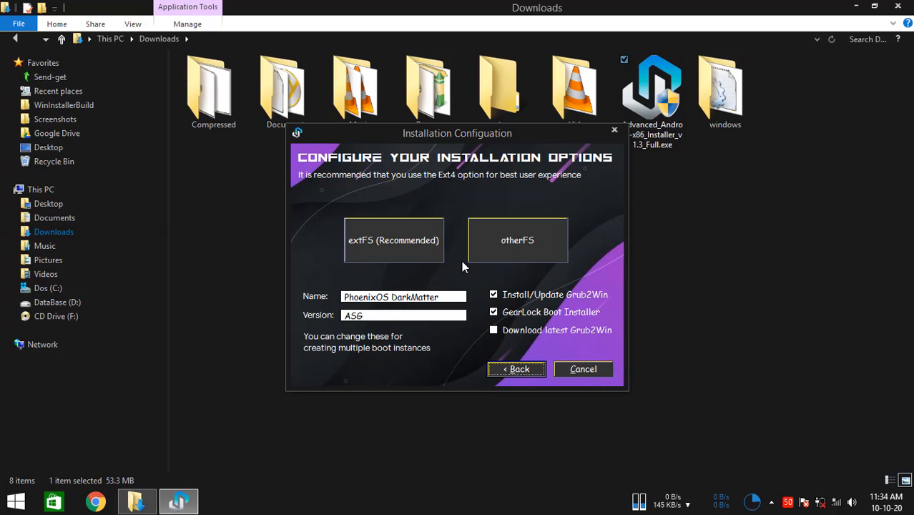
{"action": "mouse_move", "coordinate": [469, 277]}
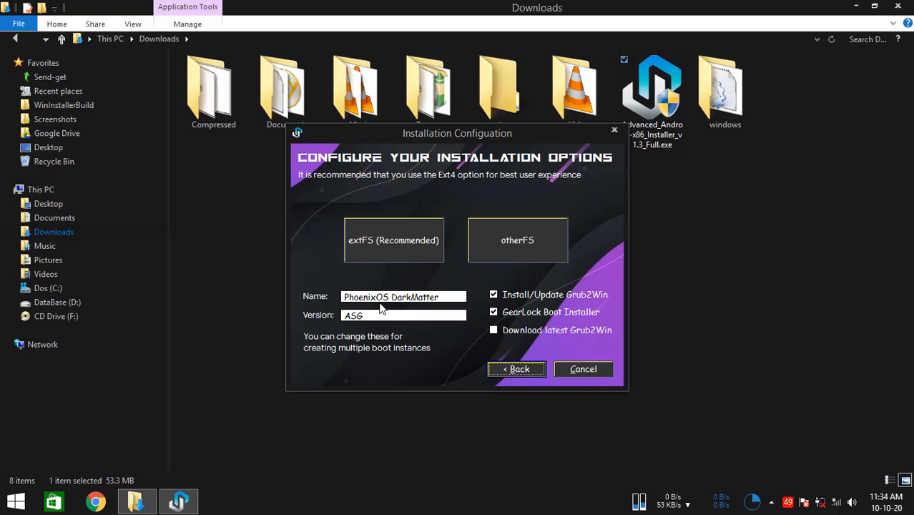
{"action": "mouse_move", "coordinate": [432, 296]}
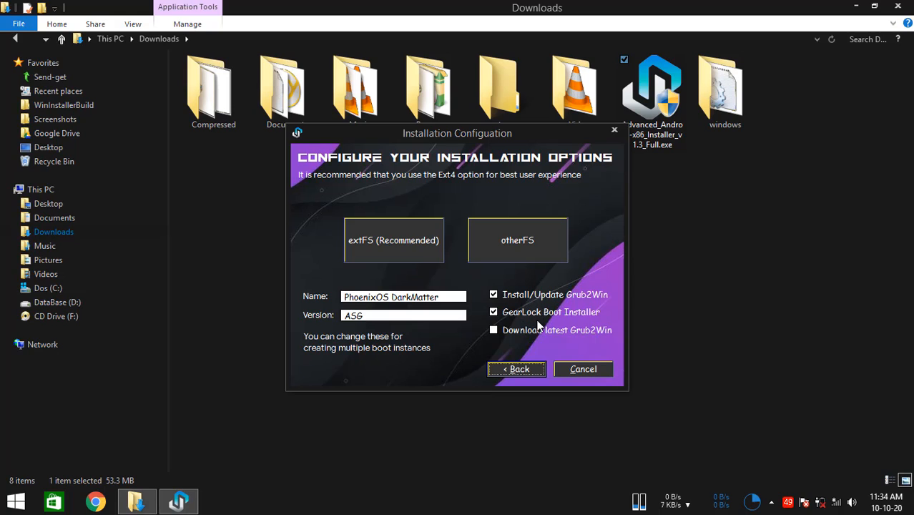
{"action": "mouse_move", "coordinate": [547, 321]}
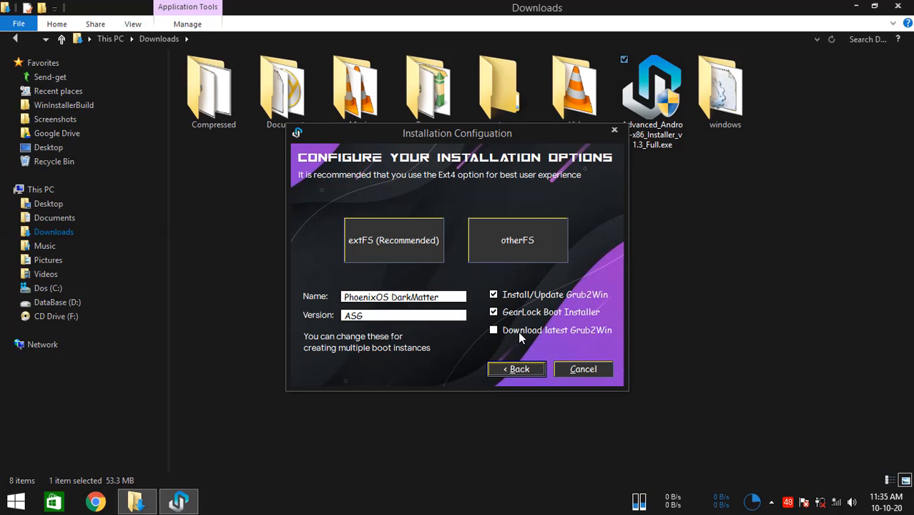
{"action": "mouse_move", "coordinate": [584, 340]}
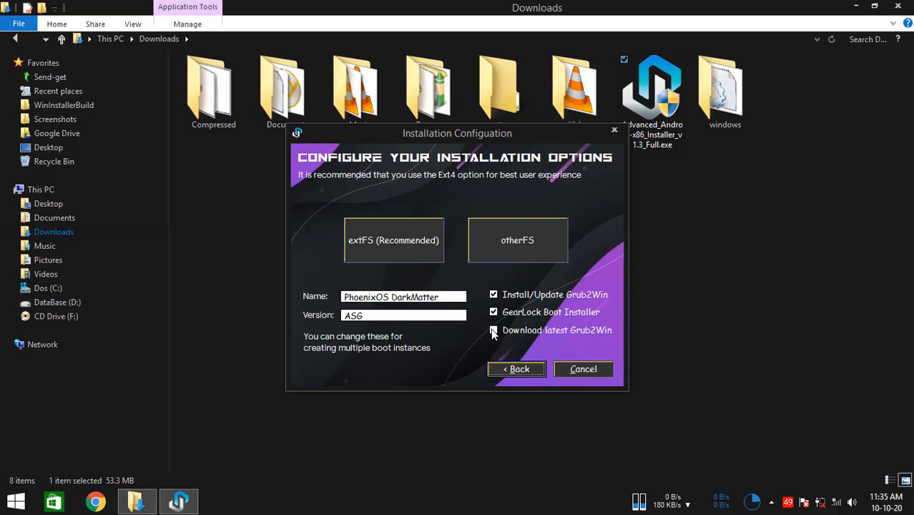
- Enable downloading the latest Grub2Win alongside the other installation options
{"action": "left_click", "coordinate": [493, 329]}
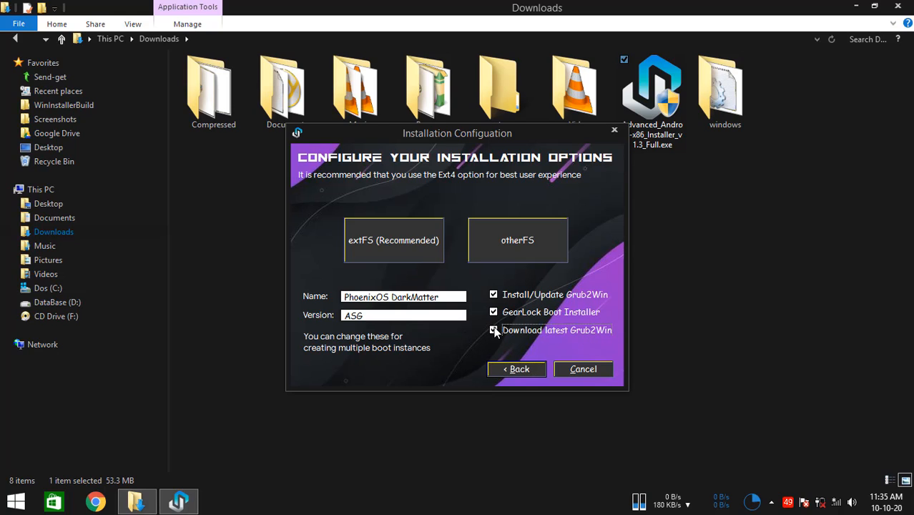
{"action": "left_click", "coordinate": [494, 329]}
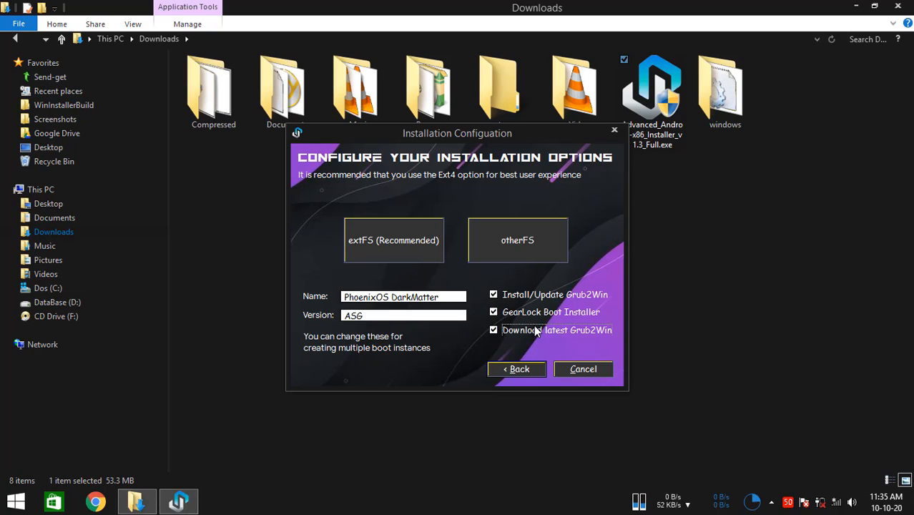
{"action": "mouse_move", "coordinate": [546, 339]}
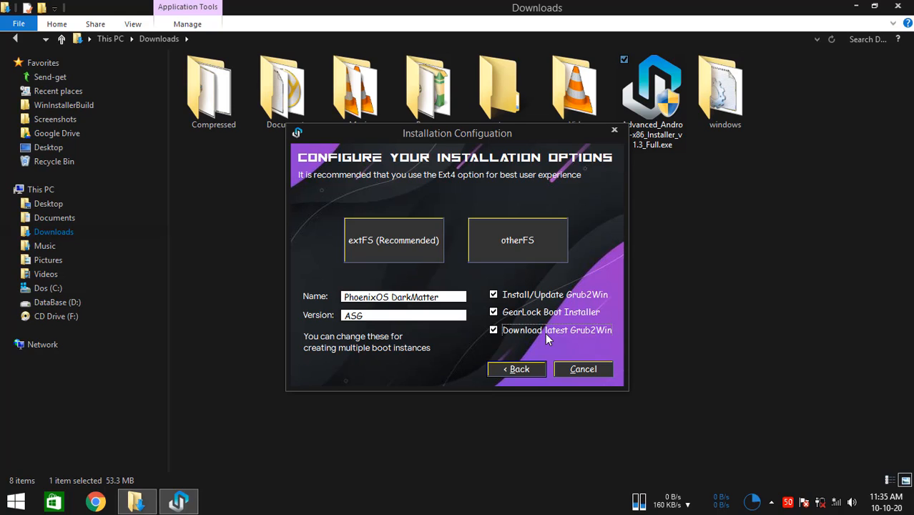
{"action": "left_click", "coordinate": [494, 329]}
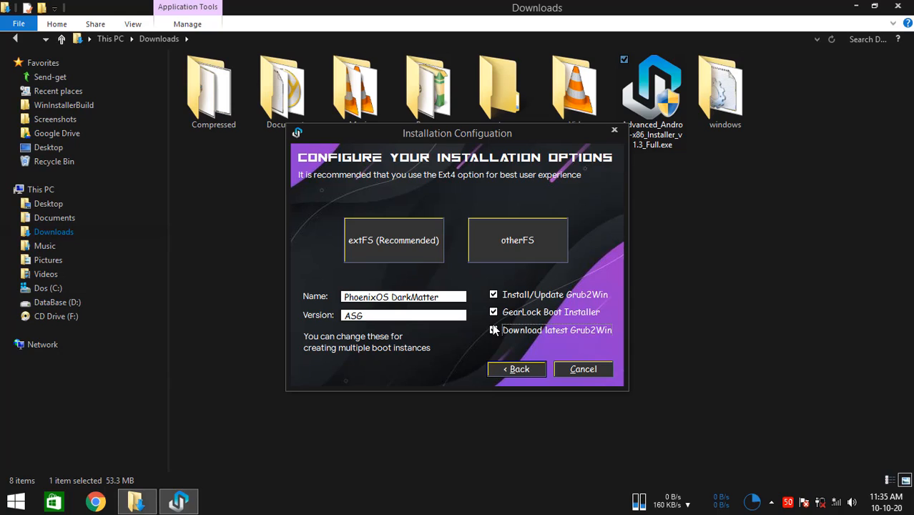
{"action": "left_click", "coordinate": [493, 329]}
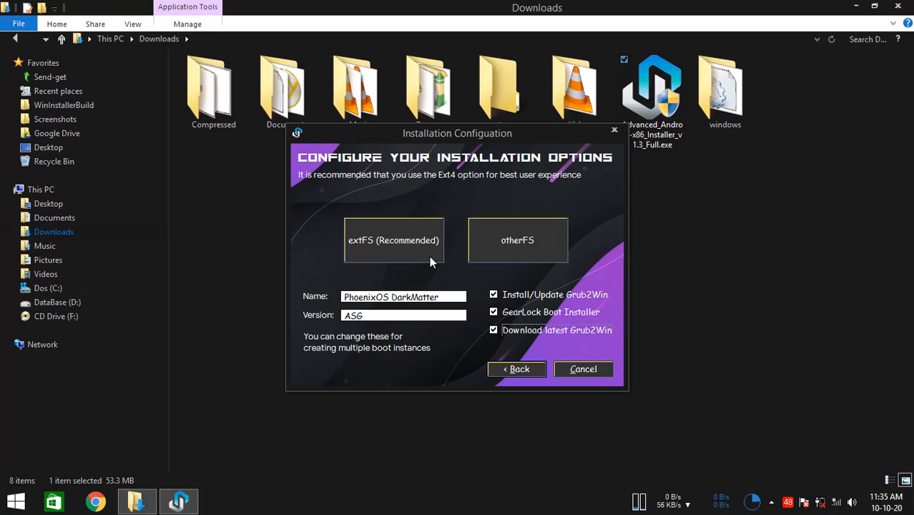
{"action": "mouse_move", "coordinate": [395, 248]}
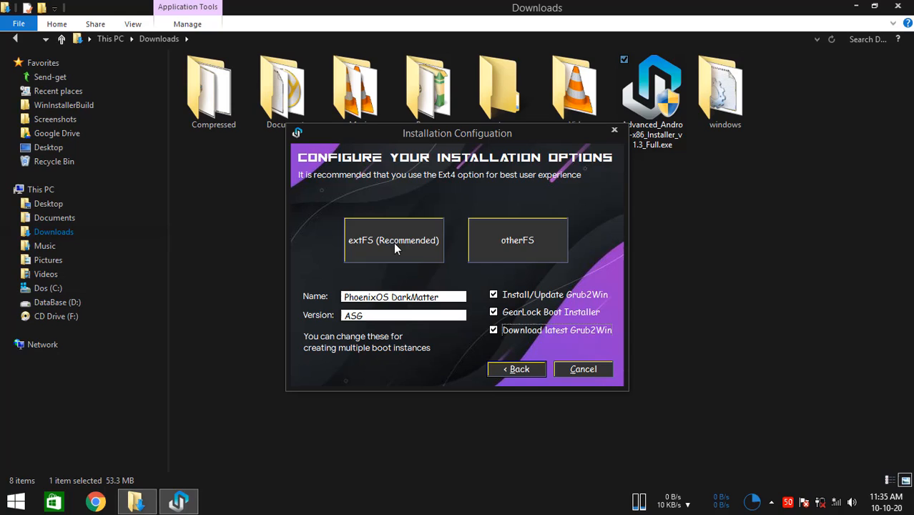
{"action": "mouse_move", "coordinate": [449, 248]}
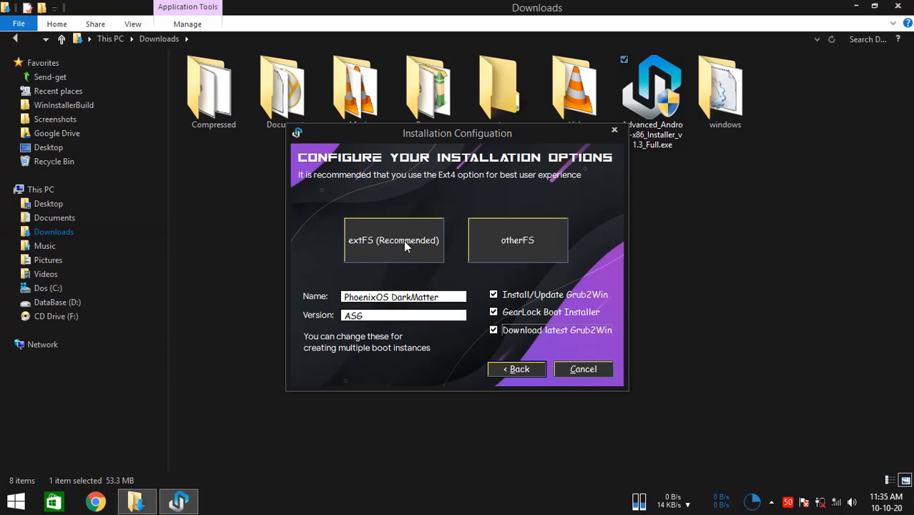
{"action": "mouse_move", "coordinate": [444, 243]}
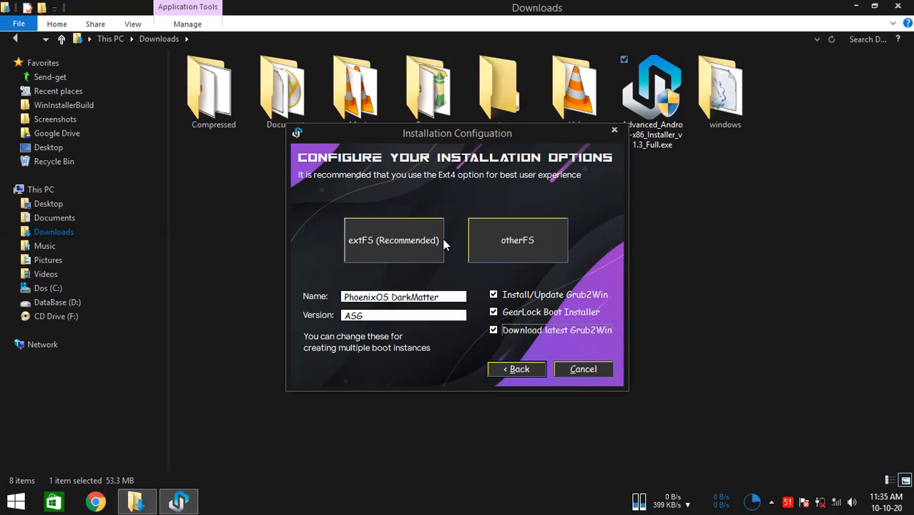
{"action": "mouse_move", "coordinate": [489, 249]}
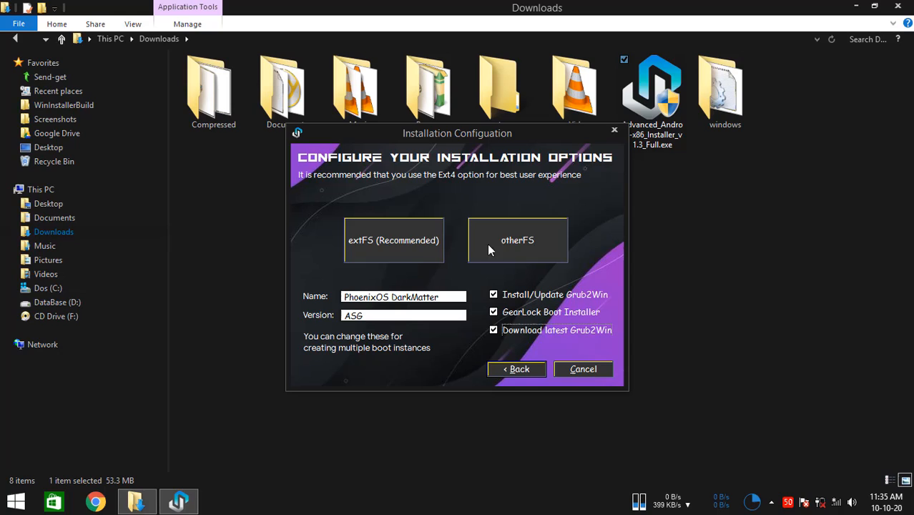
{"action": "mouse_move", "coordinate": [443, 249]}
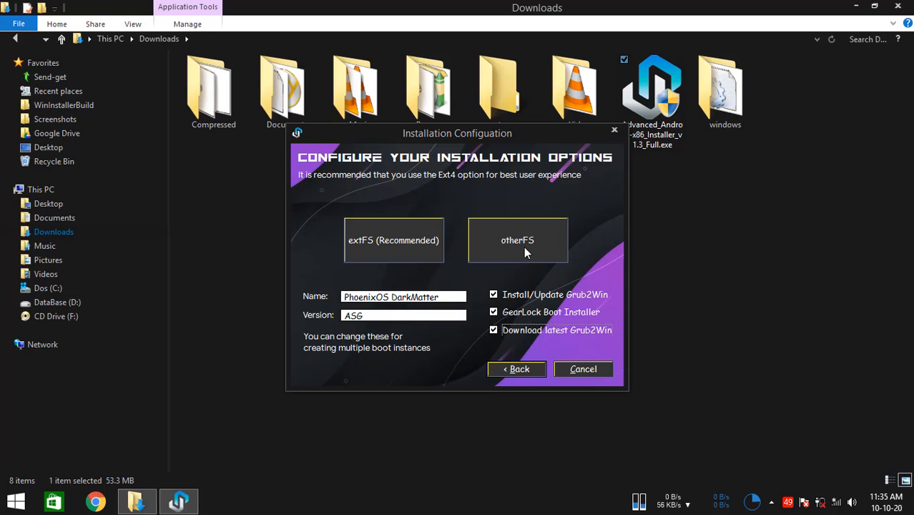
{"action": "mouse_move", "coordinate": [529, 256]}
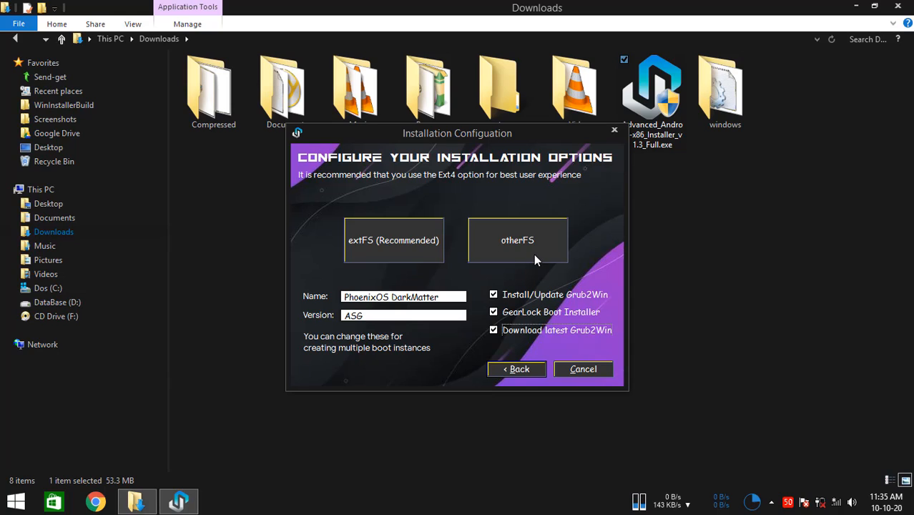
{"action": "mouse_move", "coordinate": [526, 261]}
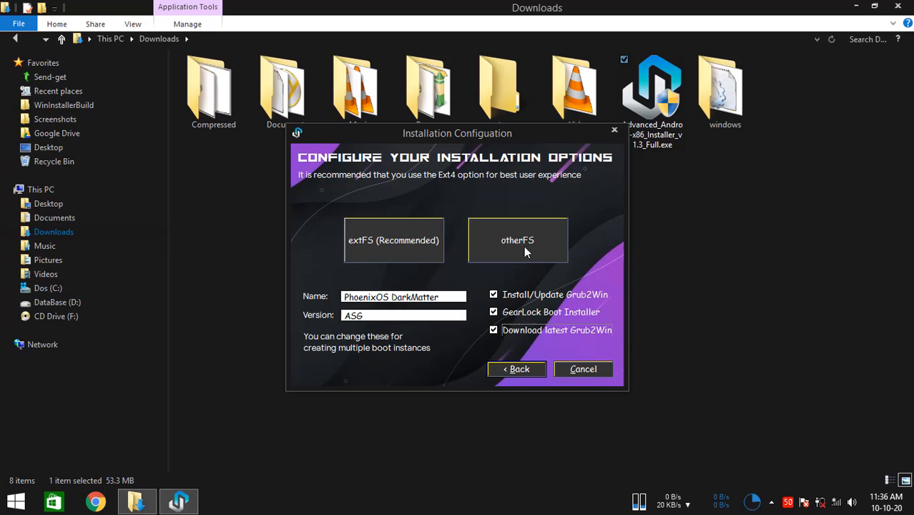
{"action": "mouse_move", "coordinate": [386, 250]}
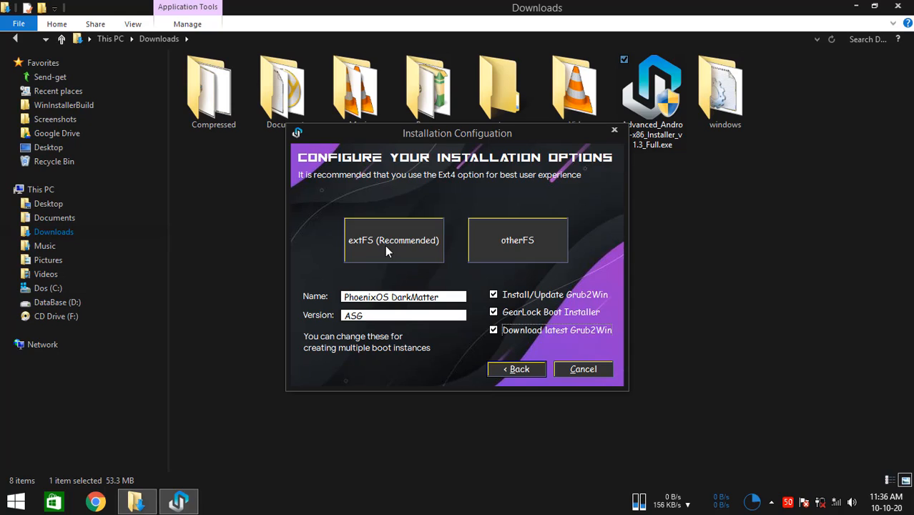
{"action": "mouse_move", "coordinate": [389, 256]}
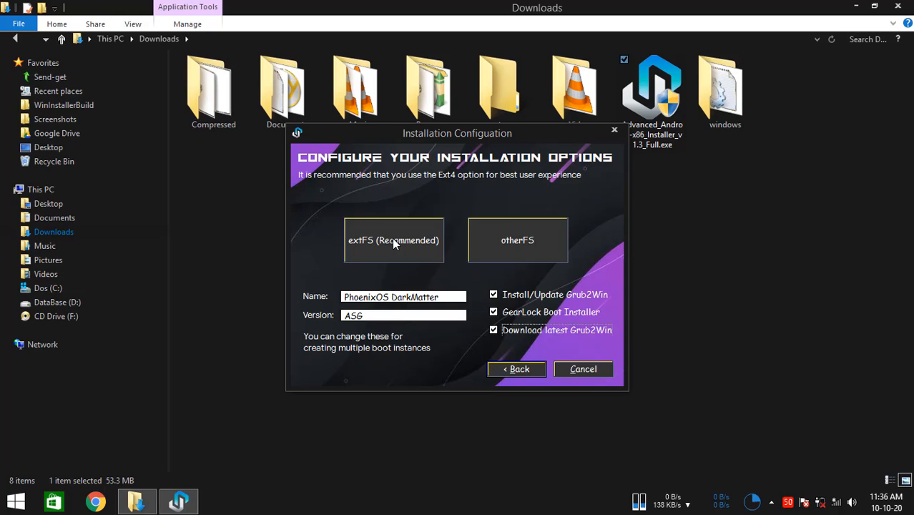
{"action": "mouse_move", "coordinate": [387, 241]}
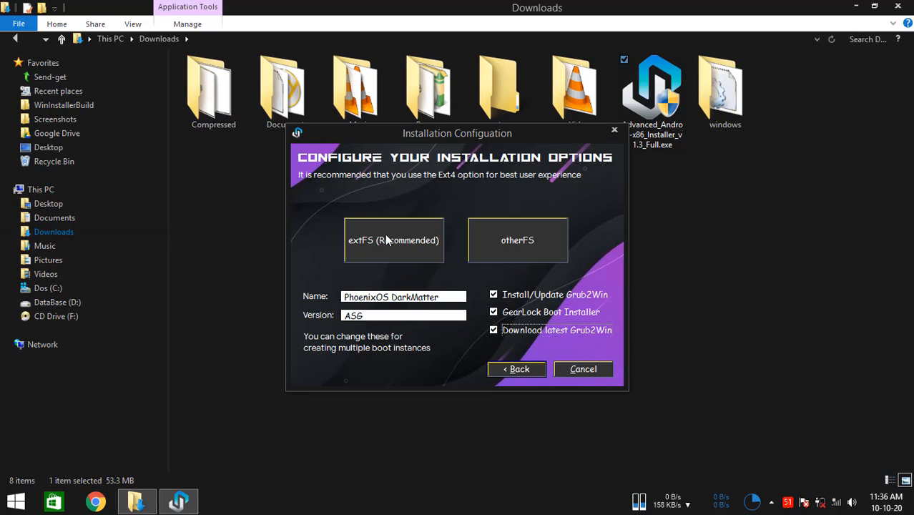
{"action": "mouse_move", "coordinate": [403, 241]}
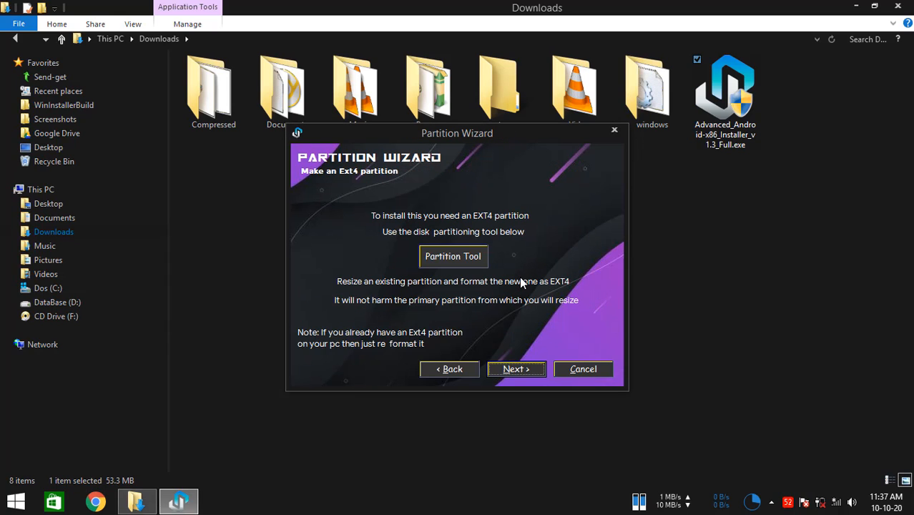
{"action": "mouse_move", "coordinate": [507, 294]}
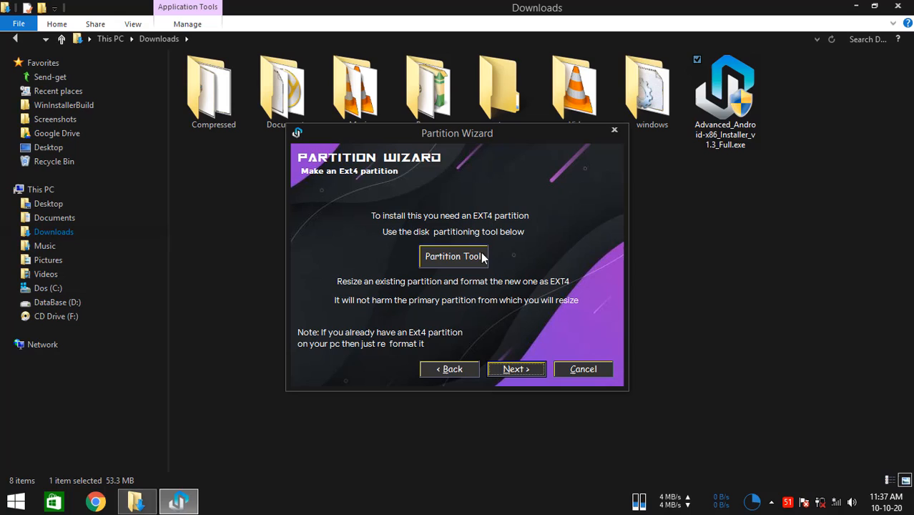
{"action": "mouse_move", "coordinate": [485, 271]}
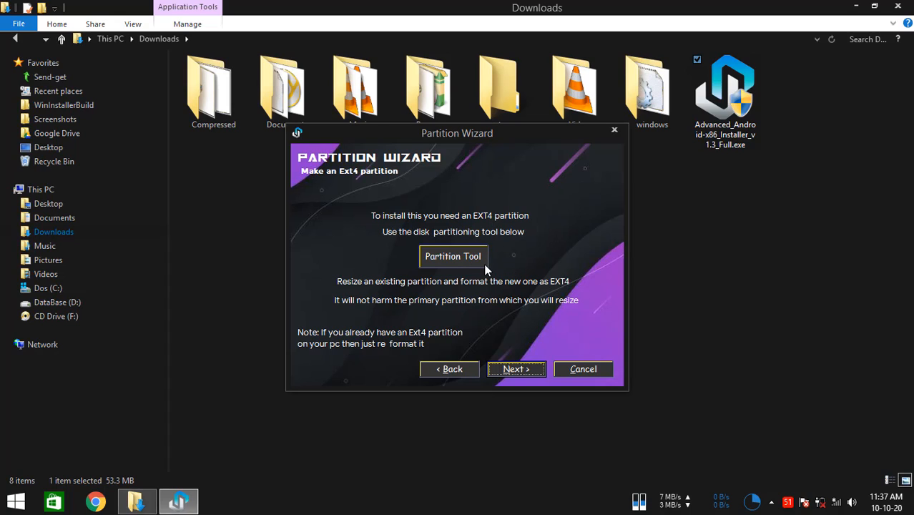
{"action": "mouse_move", "coordinate": [461, 263]}
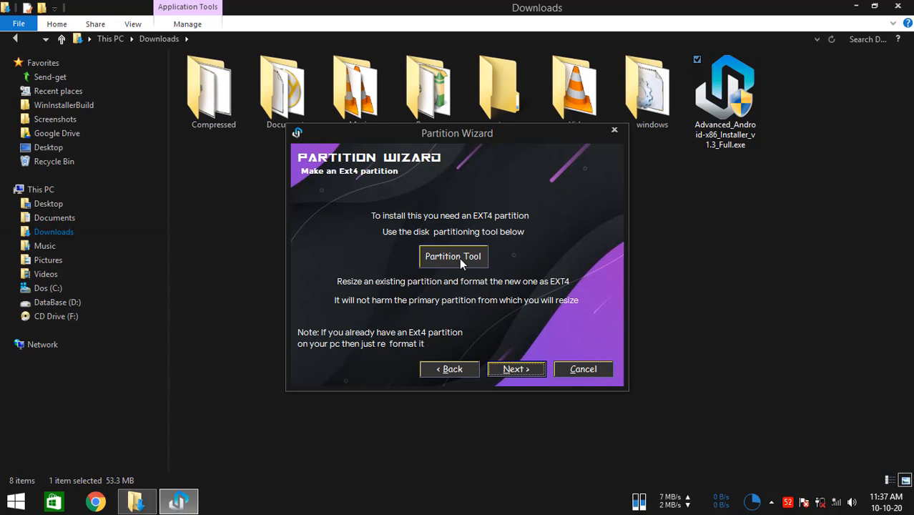
- Launch the disk partitioning tool from the Partition Wizard page
{"action": "left_click", "coordinate": [454, 256]}
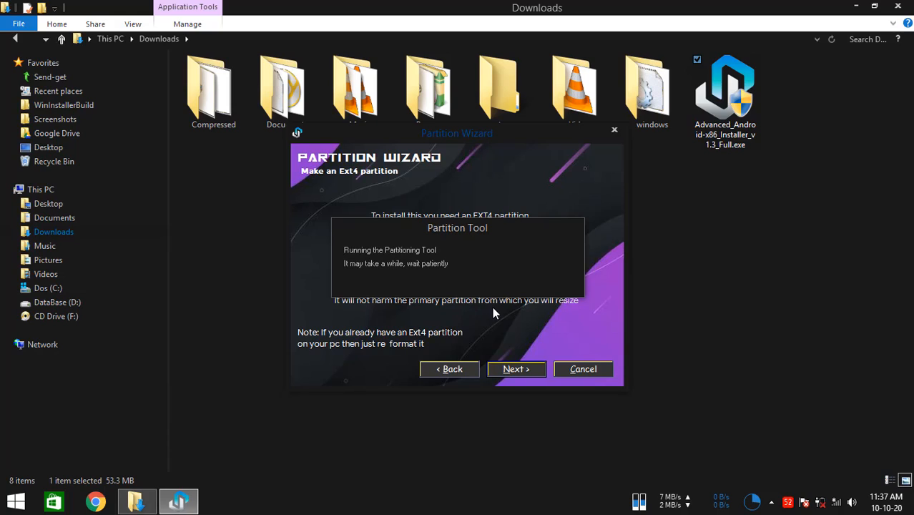
{"action": "mouse_move", "coordinate": [501, 293]}
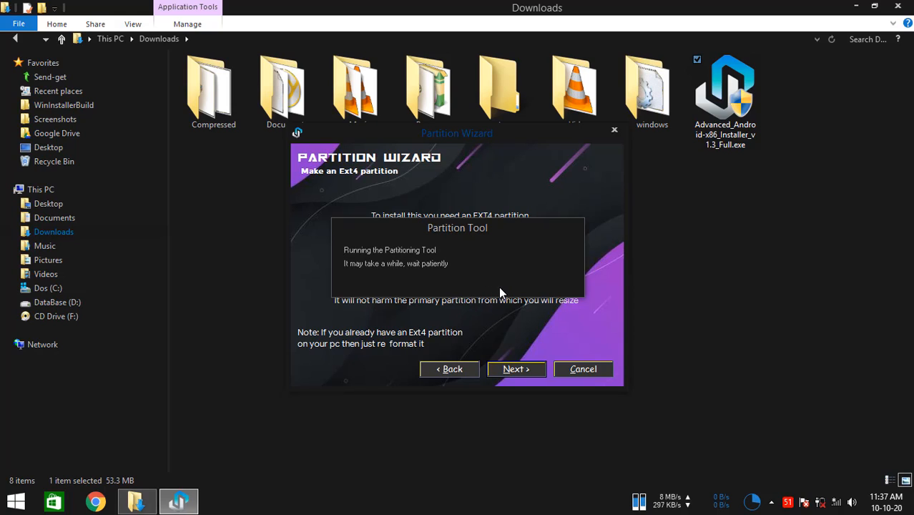
{"action": "mouse_move", "coordinate": [561, 283]}
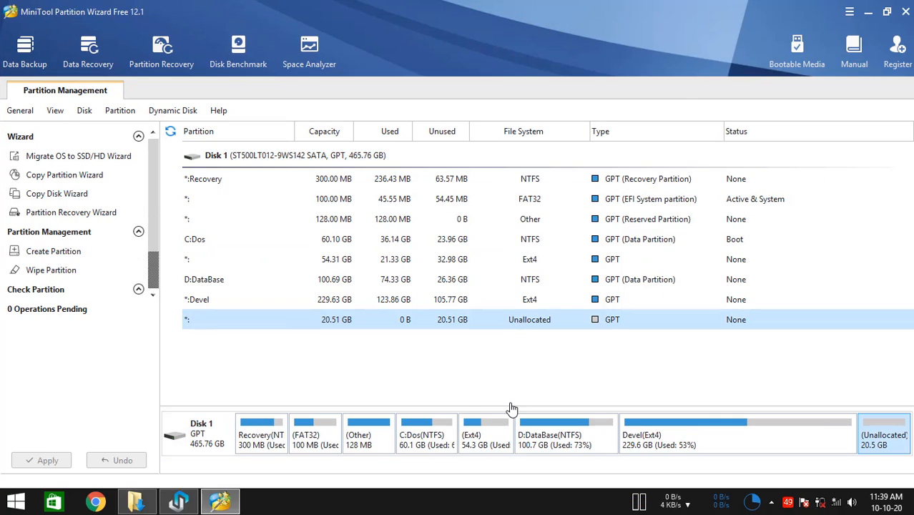
{"action": "mouse_move", "coordinate": [461, 449]}
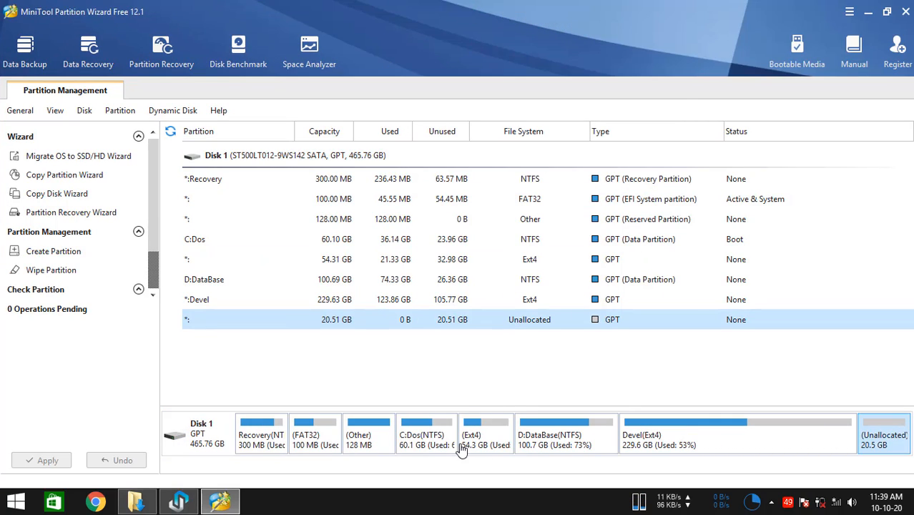
{"action": "mouse_move", "coordinate": [646, 451]}
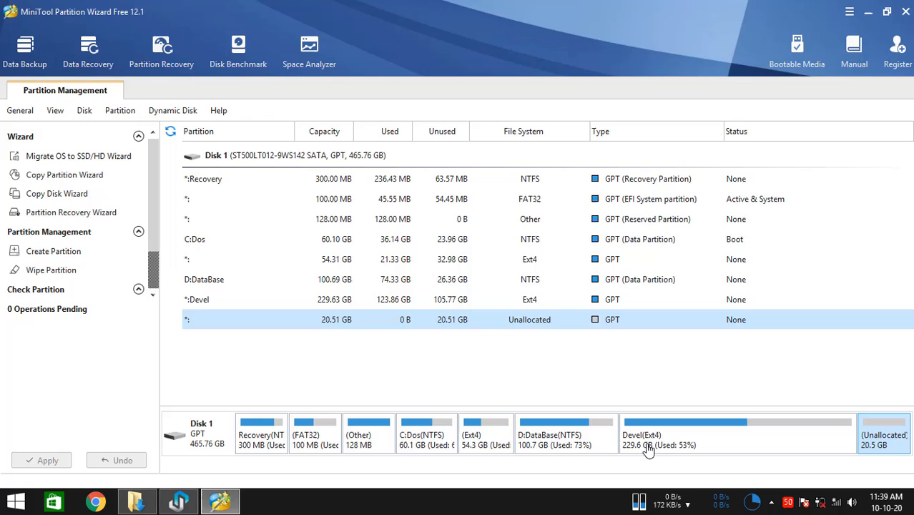
{"action": "mouse_move", "coordinate": [560, 391]}
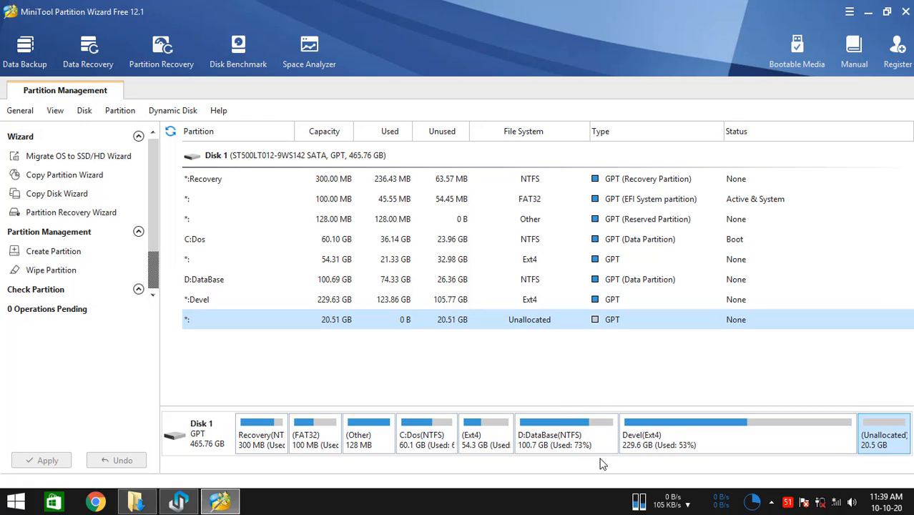
{"action": "mouse_move", "coordinate": [581, 457]}
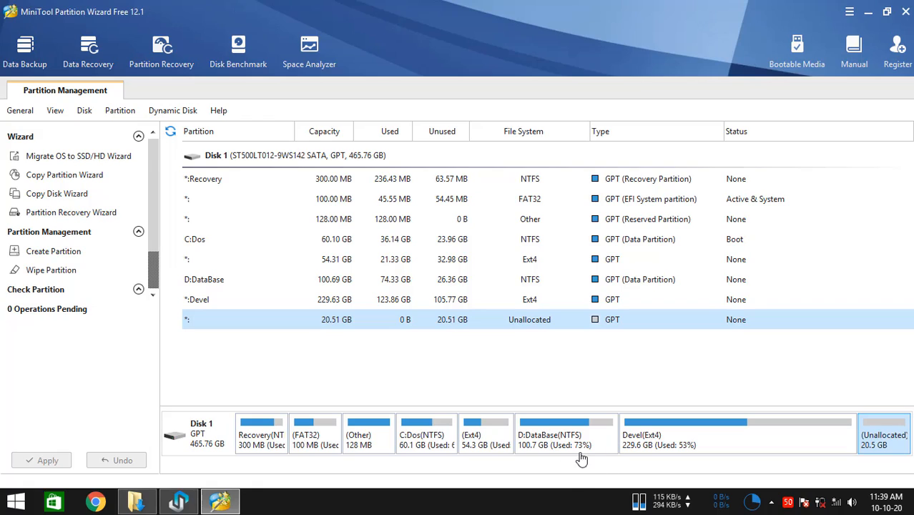
{"action": "mouse_move", "coordinate": [589, 469]}
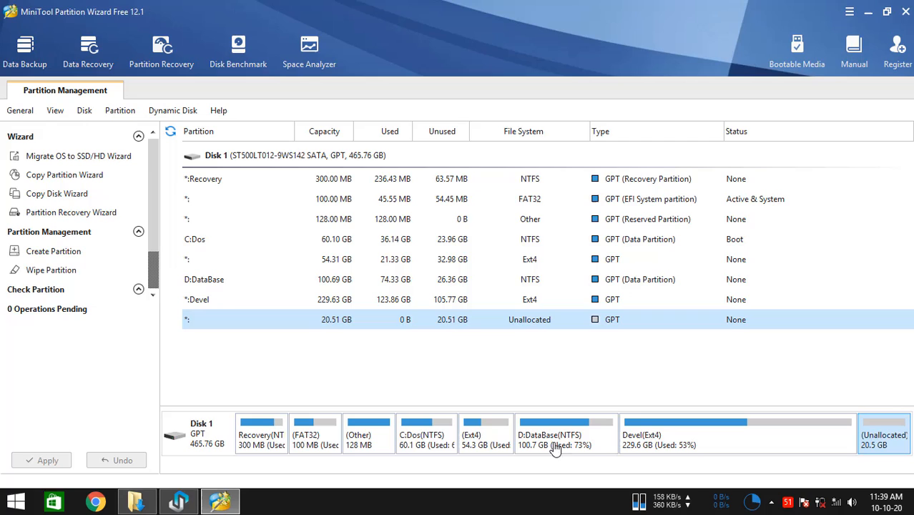
{"action": "mouse_move", "coordinate": [572, 444]}
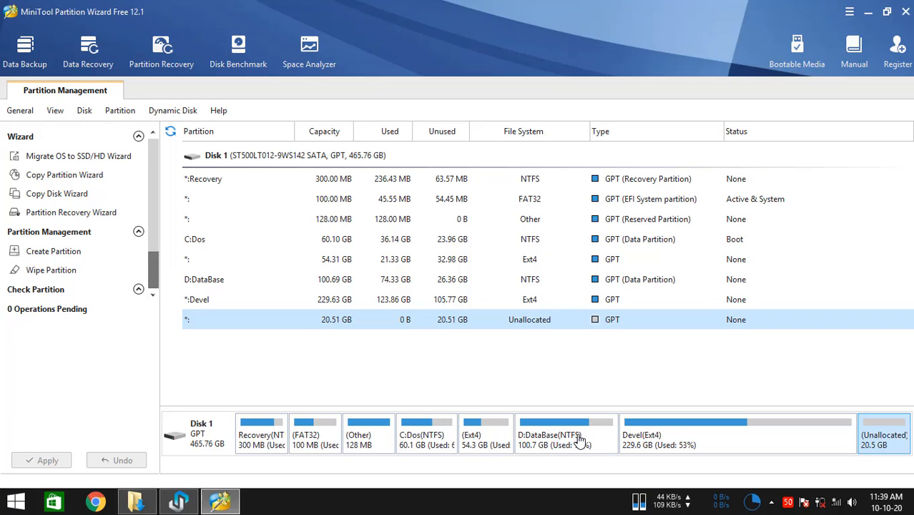
- Move/Resize D: DataBase down to 90.60 GB, leaving about 10 GB unallocated after it
{"action": "right_click", "coordinate": [547, 434]}
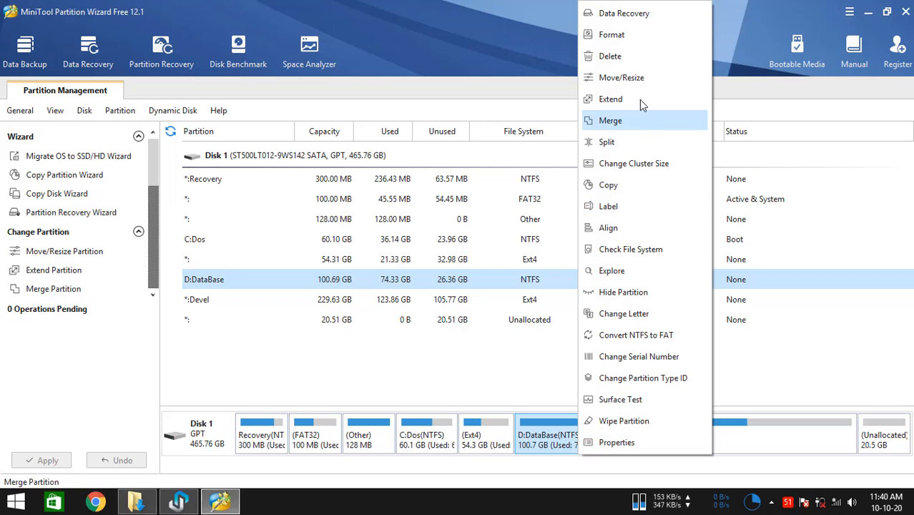
{"action": "left_click", "coordinate": [621, 77]}
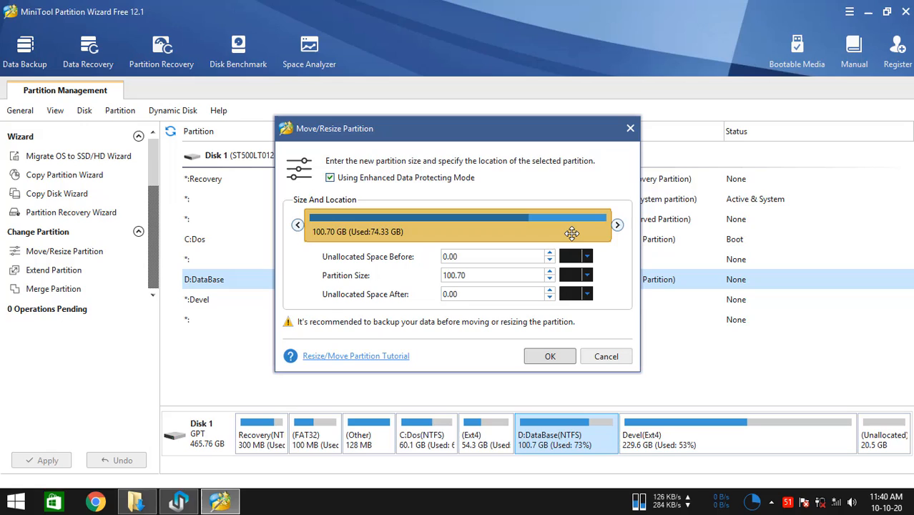
{"action": "mouse_move", "coordinate": [501, 250]}
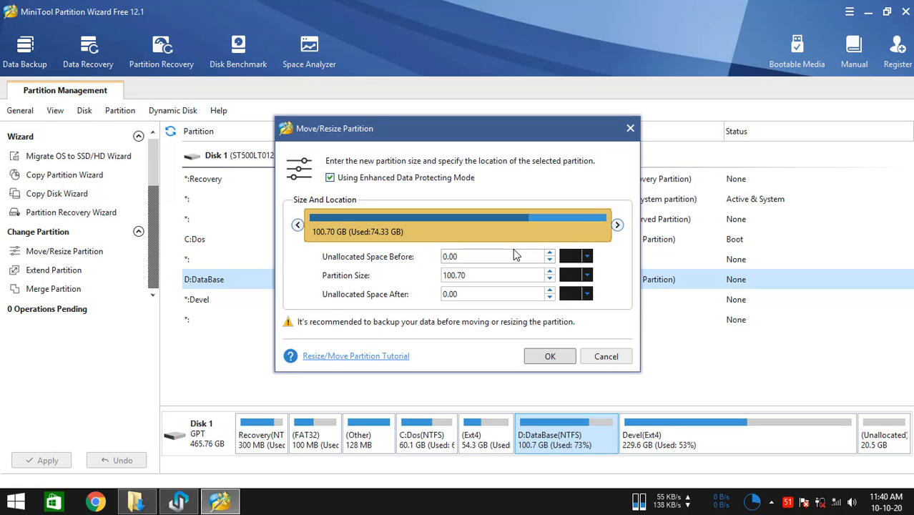
{"action": "mouse_move", "coordinate": [492, 252]}
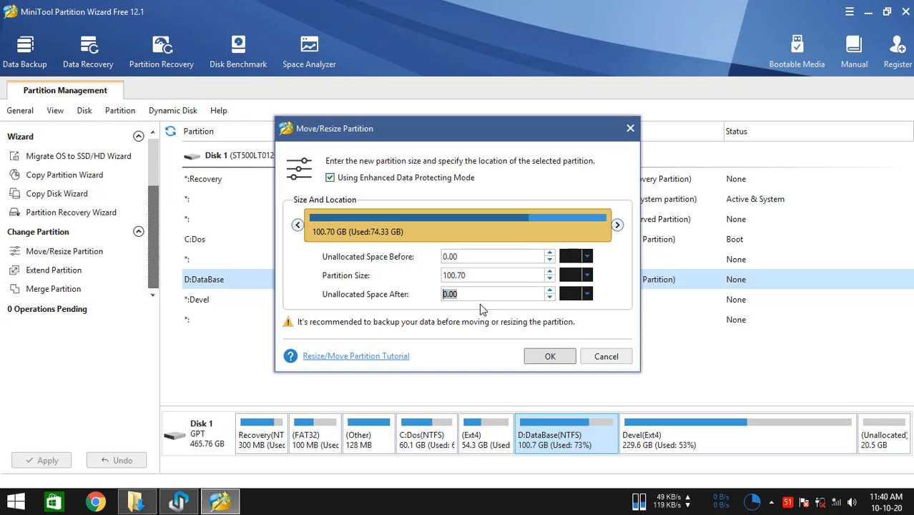
{"action": "mouse_move", "coordinate": [618, 227]}
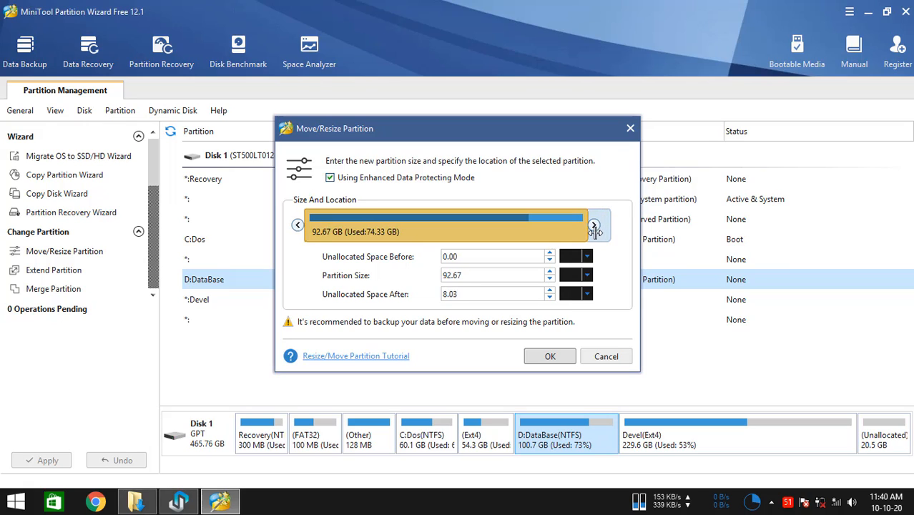
{"action": "left_click_drag", "start_coordinate": [593, 225], "coordinate": [587, 225]}
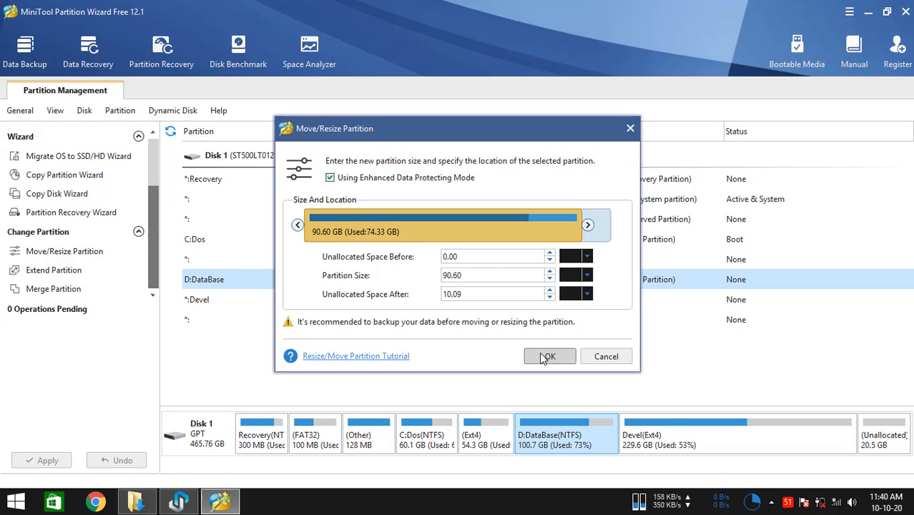
{"action": "left_click", "coordinate": [550, 357]}
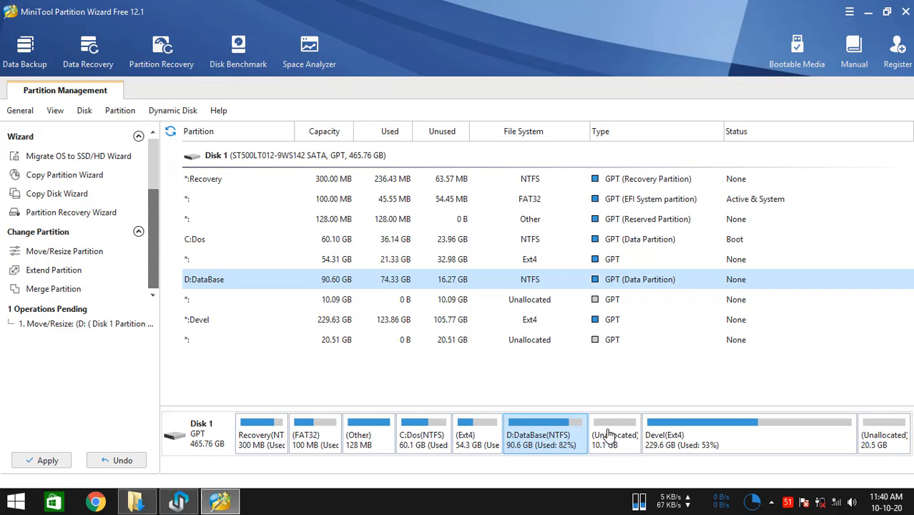
{"action": "mouse_move", "coordinate": [613, 449]}
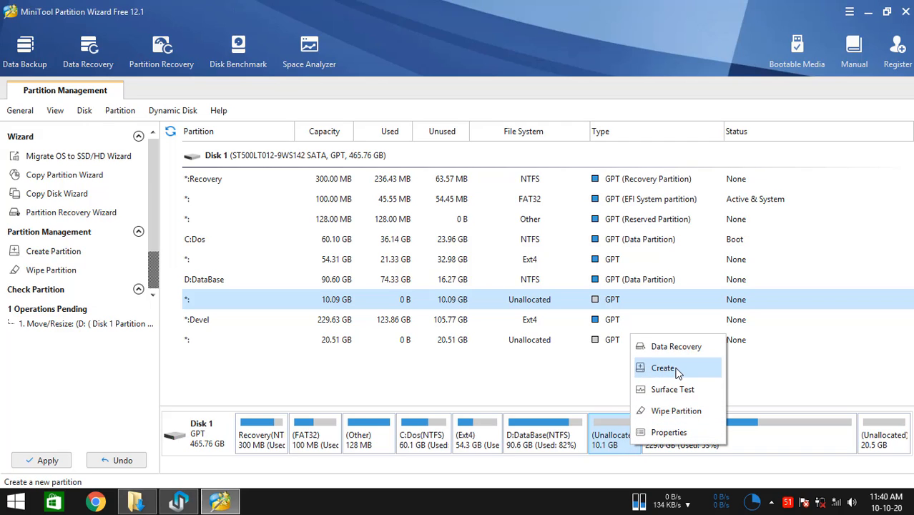
- Create a new Ext4 partition labelled Android-x86 in the unallocated space
{"action": "left_click", "coordinate": [664, 366]}
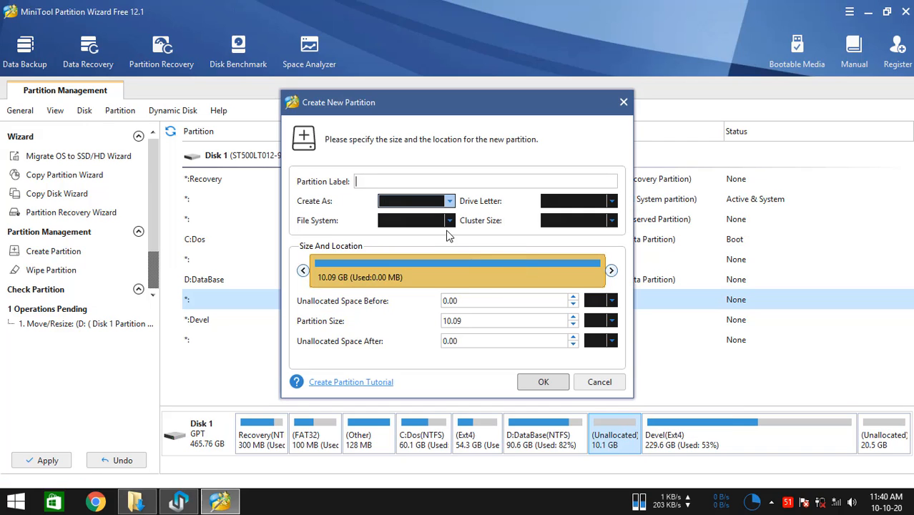
{"action": "left_click", "coordinate": [449, 220]}
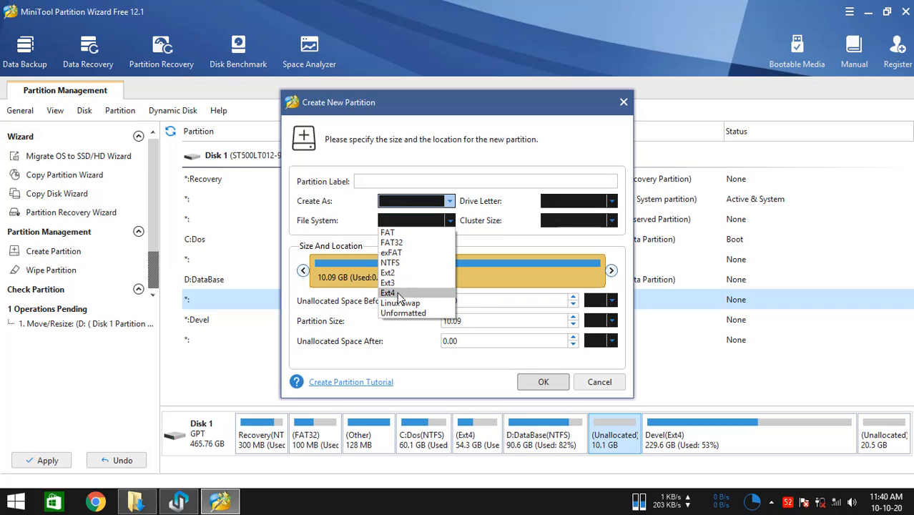
{"action": "left_click", "coordinate": [388, 292]}
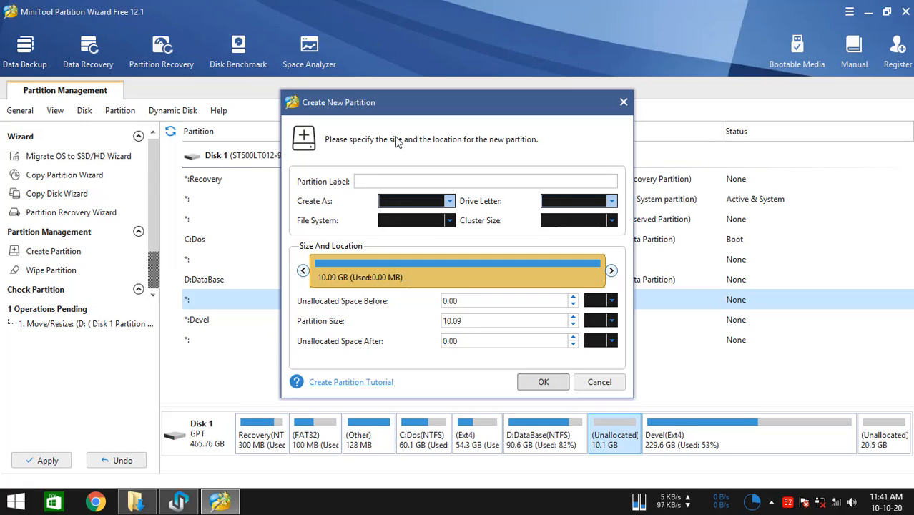
{"action": "type", "text": "Android-x86"}
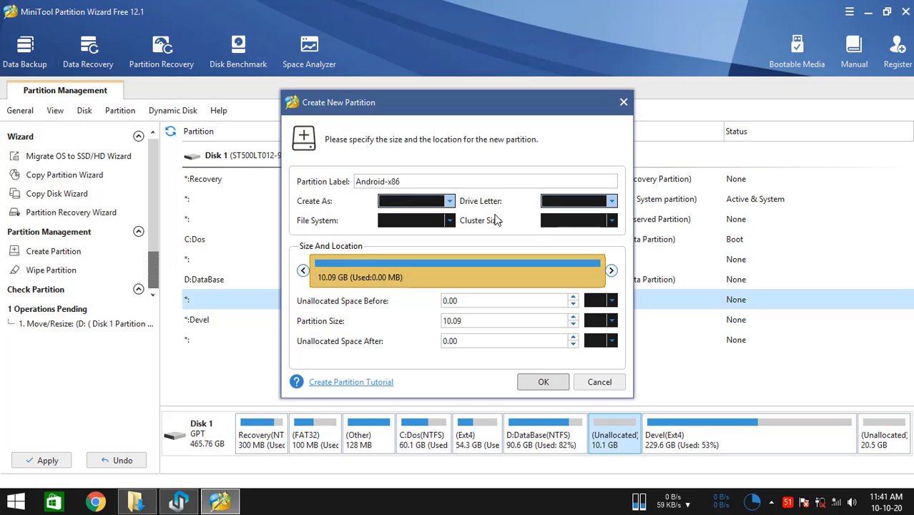
{"action": "left_click", "coordinate": [544, 381]}
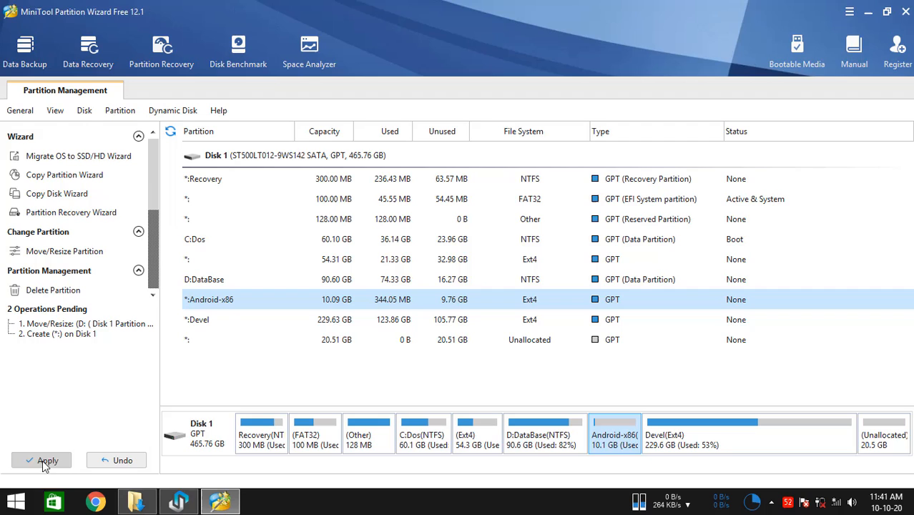
- Apply both pending partition operations and acknowledge the success message
{"action": "left_click", "coordinate": [48, 461]}
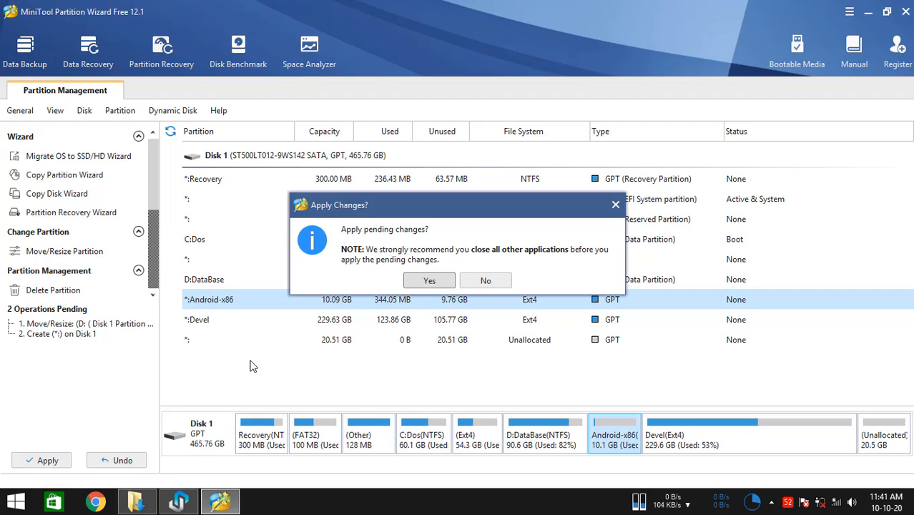
{"action": "left_click", "coordinate": [429, 279]}
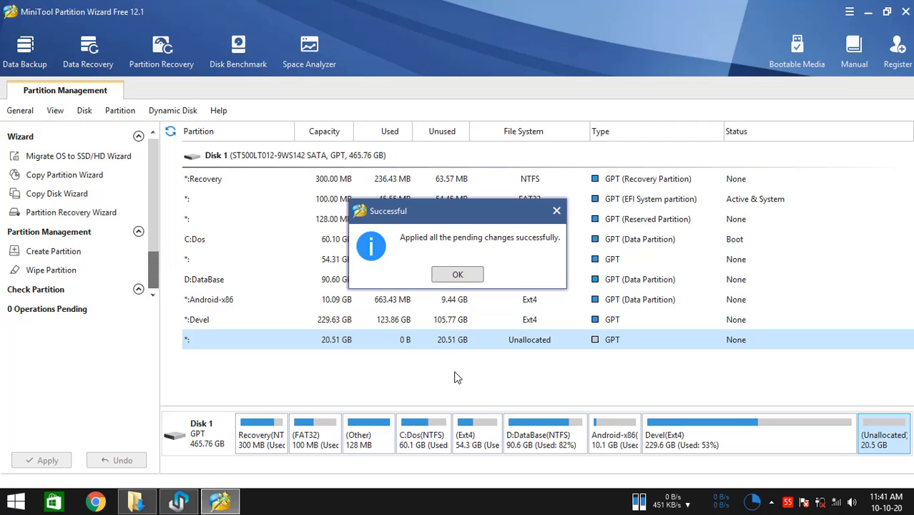
{"action": "left_click", "coordinate": [457, 275]}
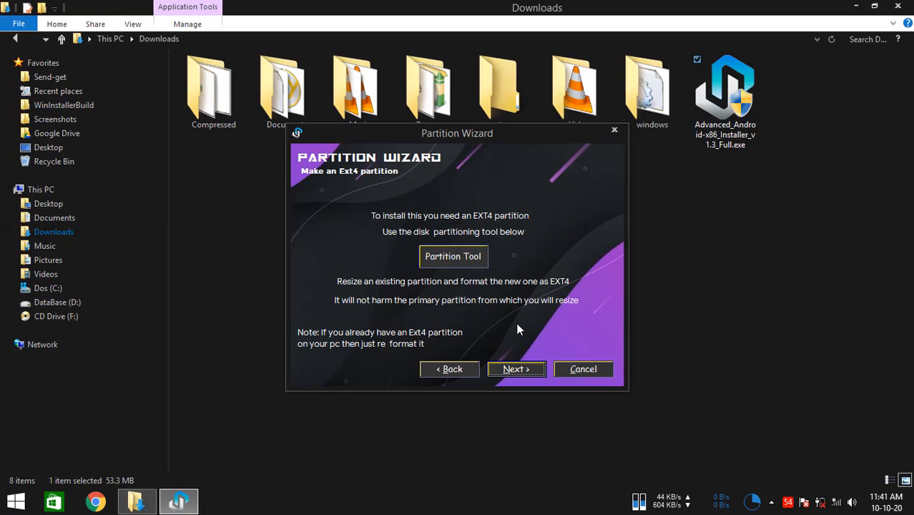
- Continue so the Ext4 driver probes and auto-mounts the ext4 partitions
{"action": "left_click", "coordinate": [452, 256]}
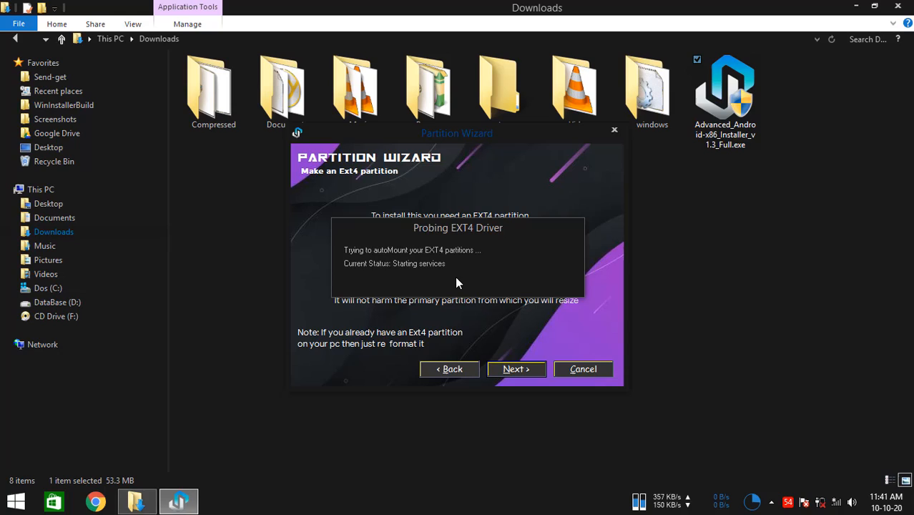
{"action": "mouse_move", "coordinate": [447, 278]}
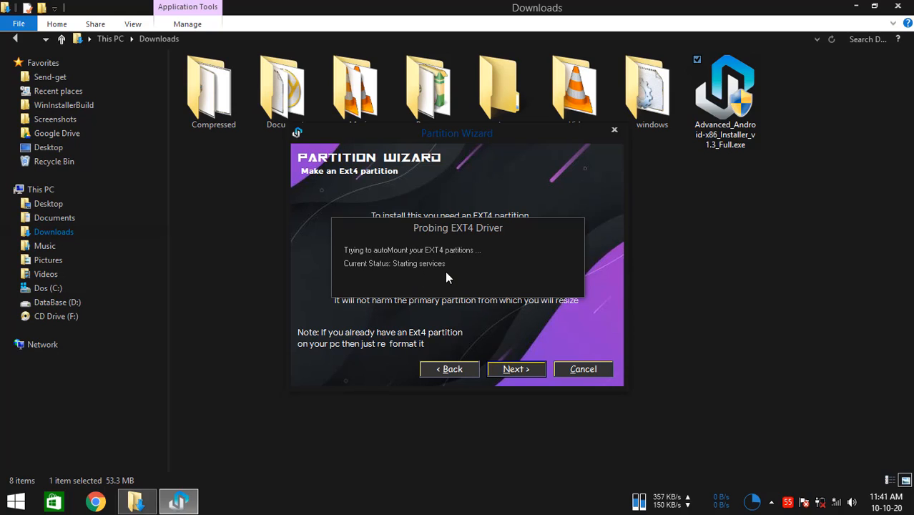
{"action": "mouse_move", "coordinate": [479, 277]}
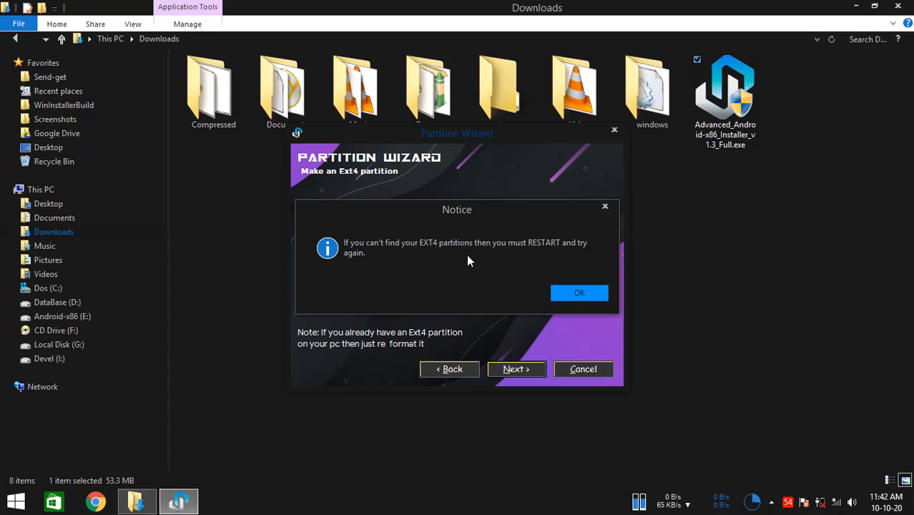
{"action": "mouse_move", "coordinate": [408, 255]}
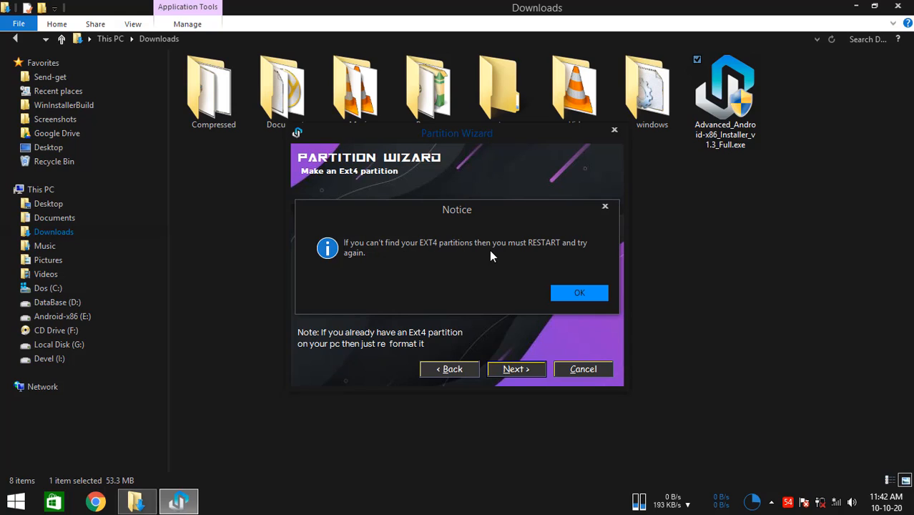
{"action": "mouse_move", "coordinate": [422, 255]}
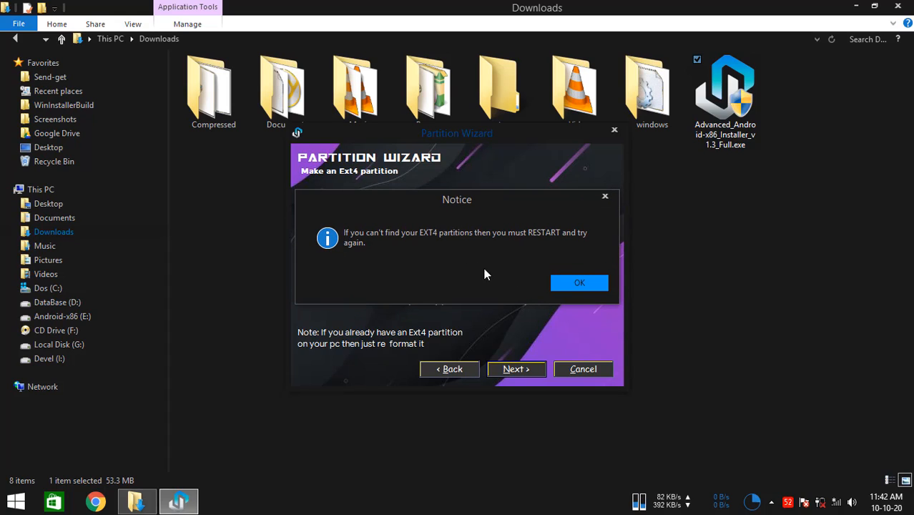
{"action": "mouse_move", "coordinate": [504, 258]}
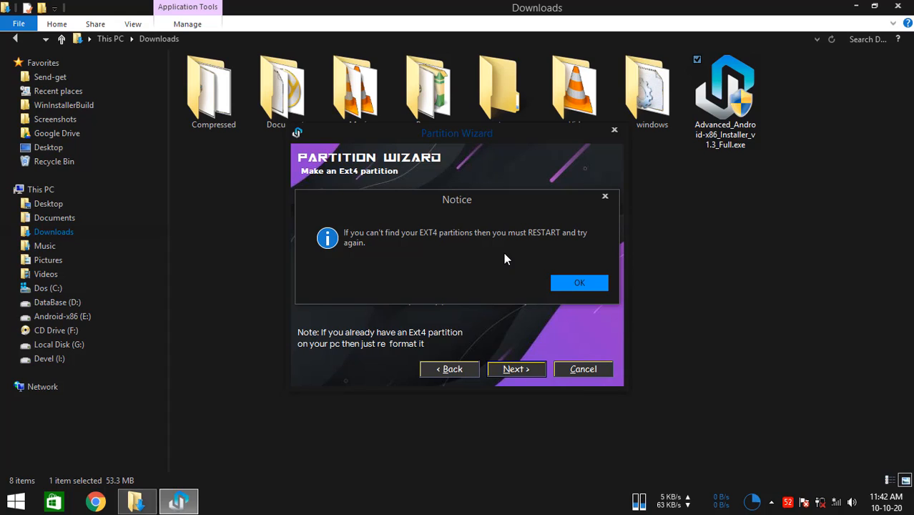
{"action": "mouse_move", "coordinate": [606, 301]}
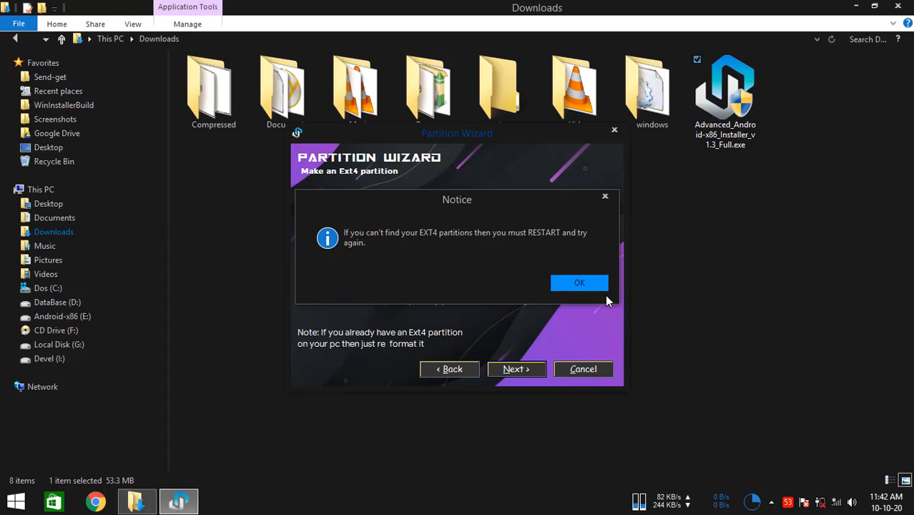
- Choose a 4 GB data image and Android-x86 (E:) as target, reaching the Ready to Install summary
{"action": "left_click", "coordinate": [579, 284]}
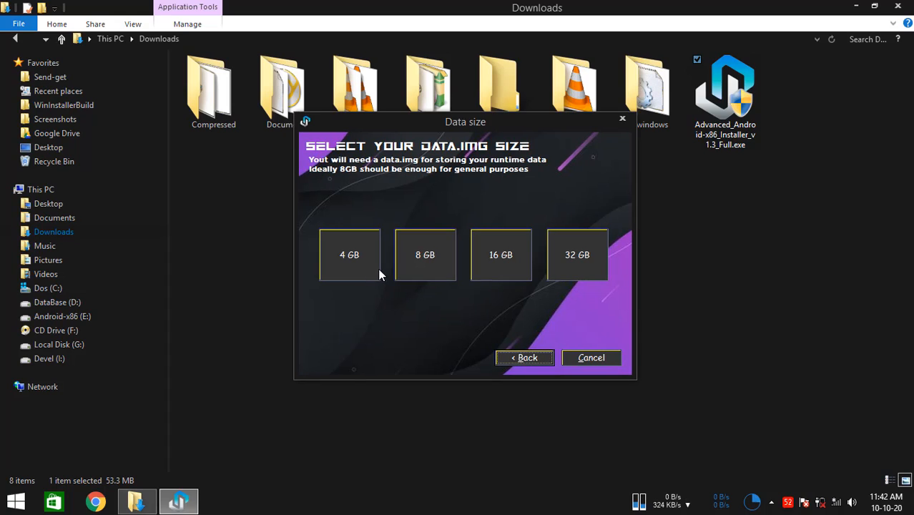
{"action": "mouse_move", "coordinate": [436, 279]}
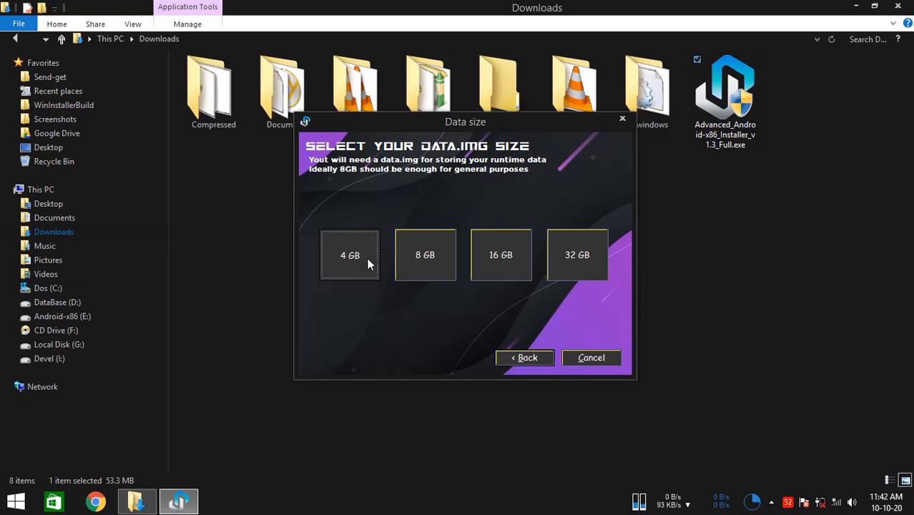
{"action": "left_click", "coordinate": [351, 254]}
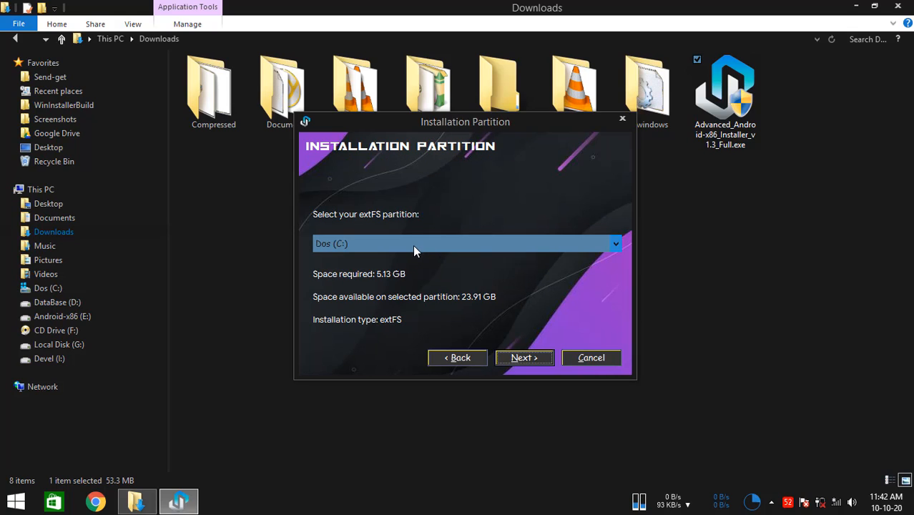
{"action": "left_click", "coordinate": [466, 243]}
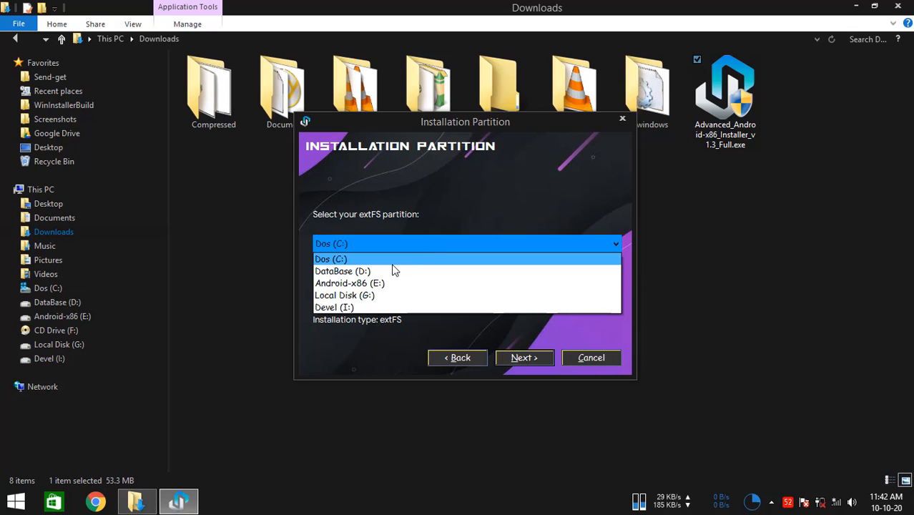
{"action": "mouse_move", "coordinate": [351, 283]}
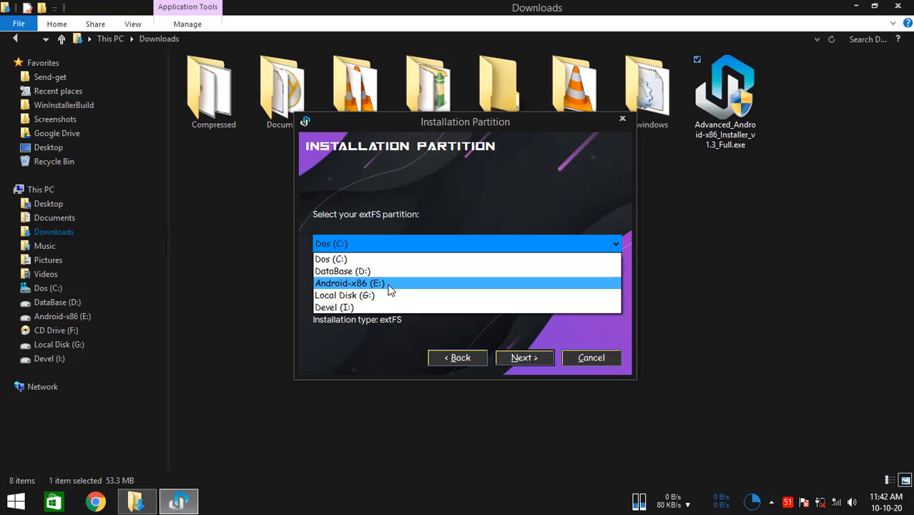
{"action": "mouse_move", "coordinate": [399, 290]}
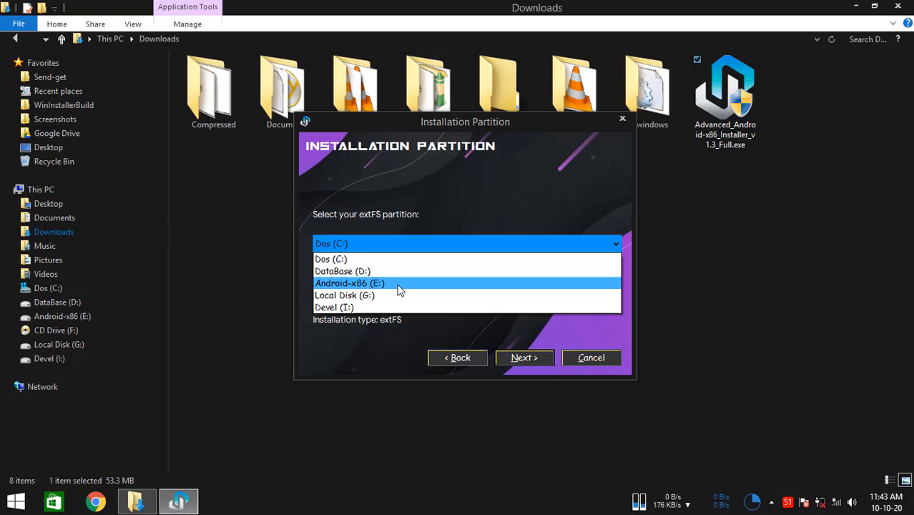
{"action": "mouse_move", "coordinate": [351, 289]}
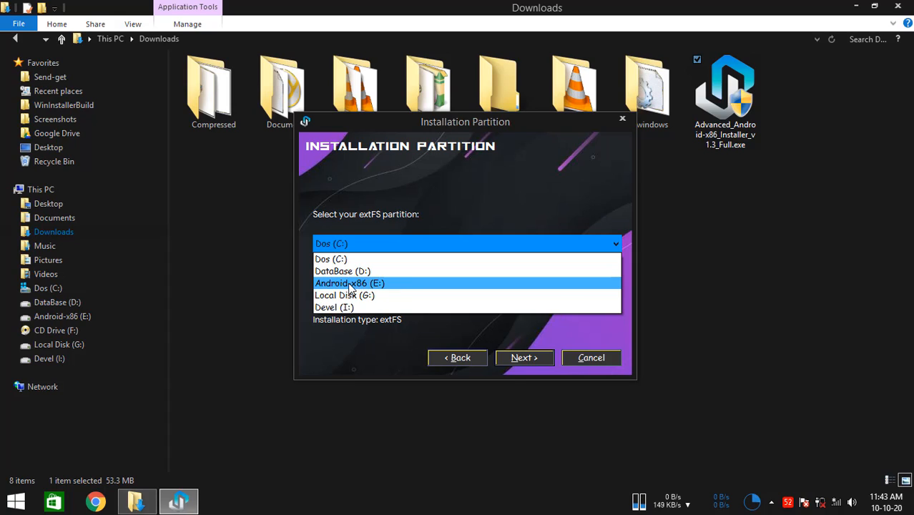
{"action": "mouse_move", "coordinate": [383, 288]}
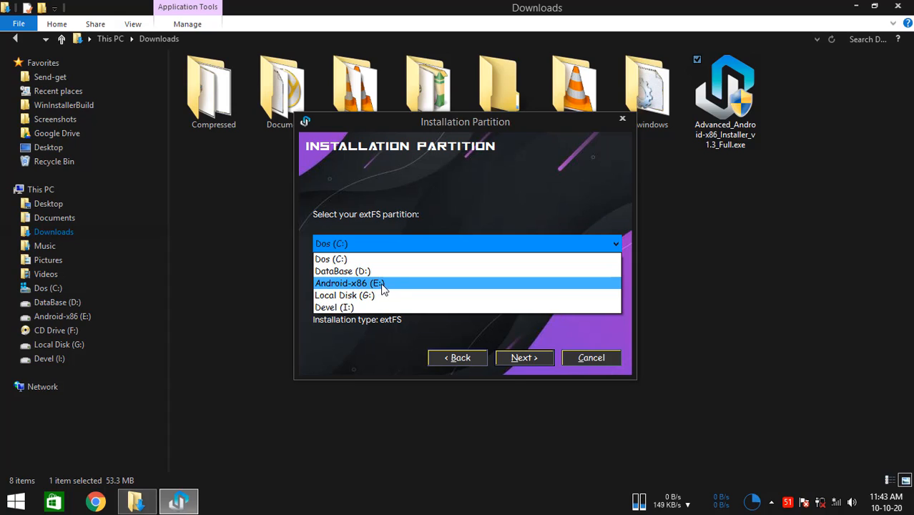
{"action": "left_click", "coordinate": [349, 283]}
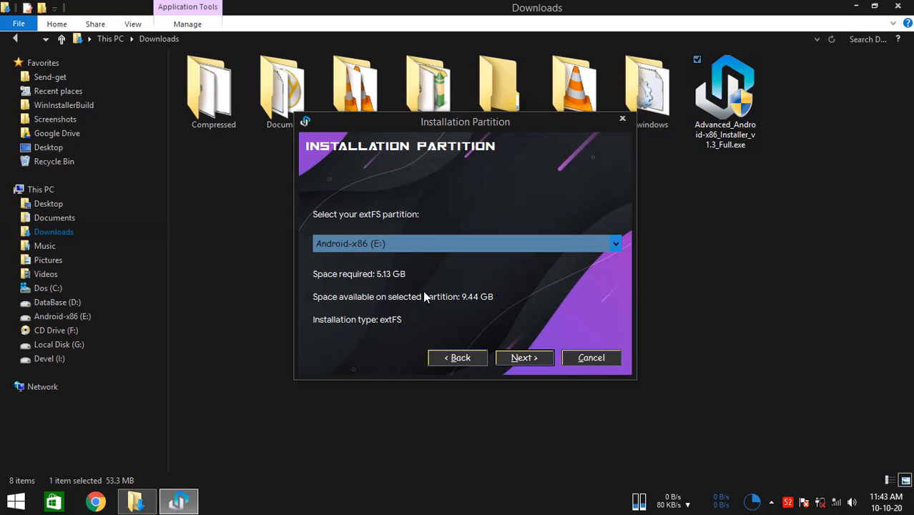
{"action": "mouse_move", "coordinate": [537, 326]}
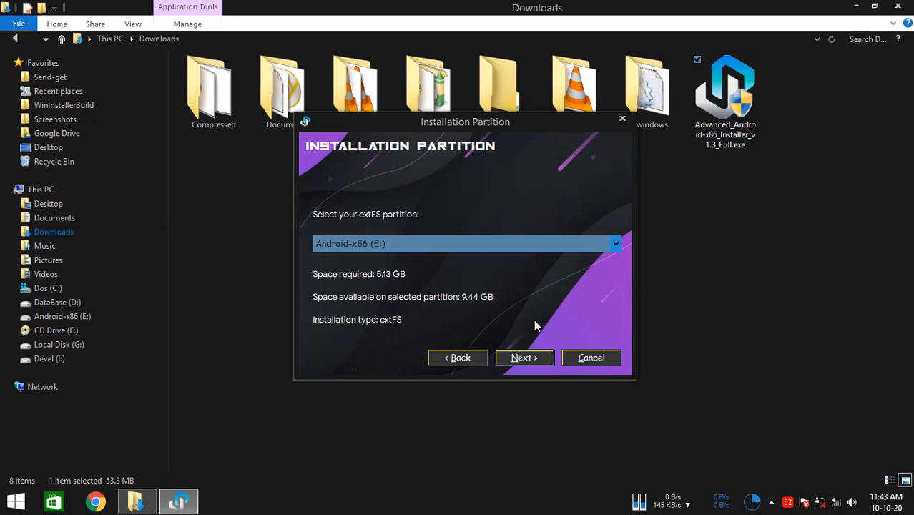
{"action": "mouse_move", "coordinate": [523, 358]}
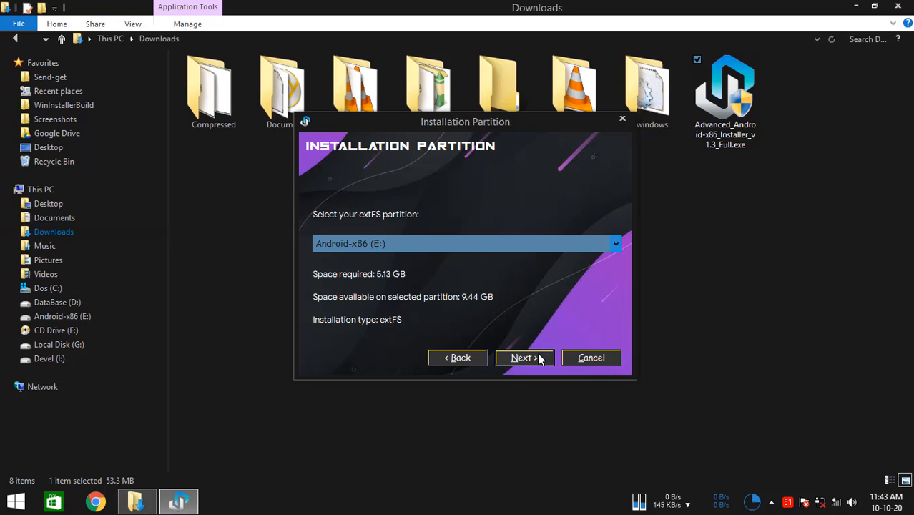
{"action": "left_click", "coordinate": [523, 358]}
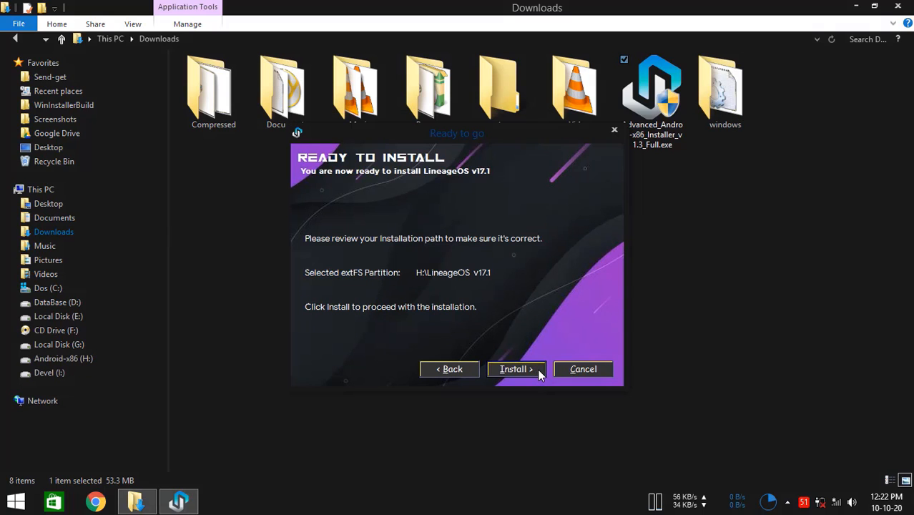
- Start the LineageOS v17.1 install, decline the old-EFI firmware help and confirm Grub2Win setup complete
{"action": "left_click", "coordinate": [515, 369]}
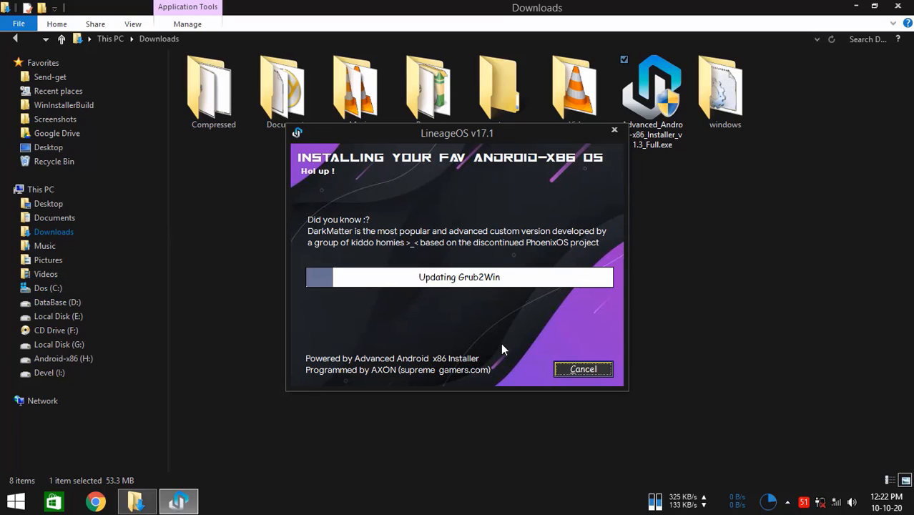
{"action": "mouse_move", "coordinate": [520, 344]}
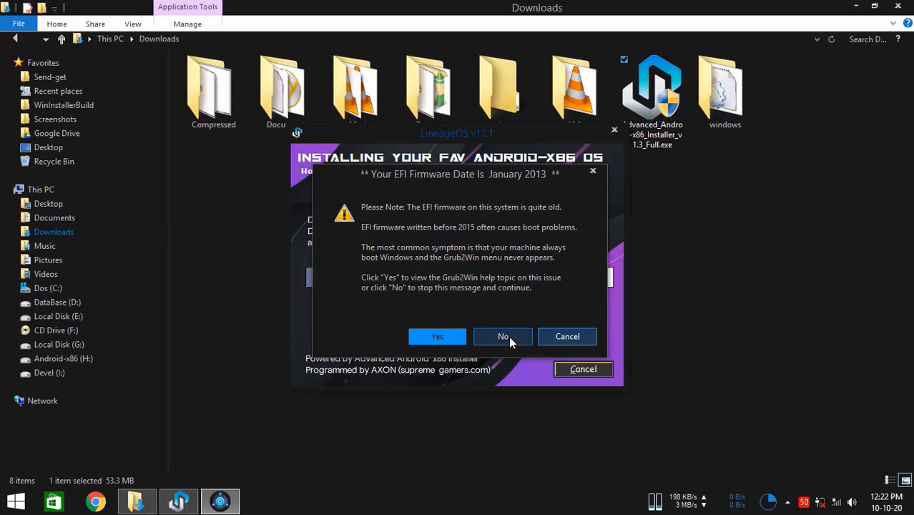
{"action": "left_click", "coordinate": [502, 336]}
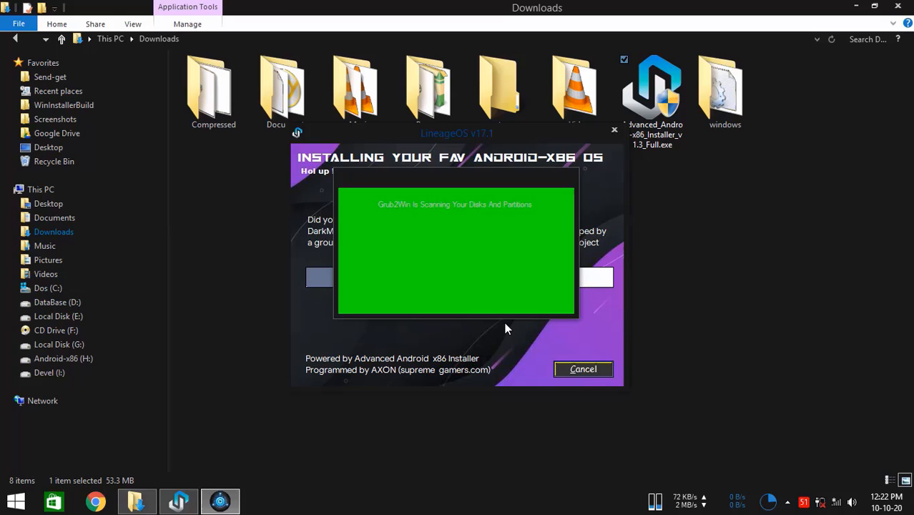
{"action": "mouse_move", "coordinate": [503, 352]}
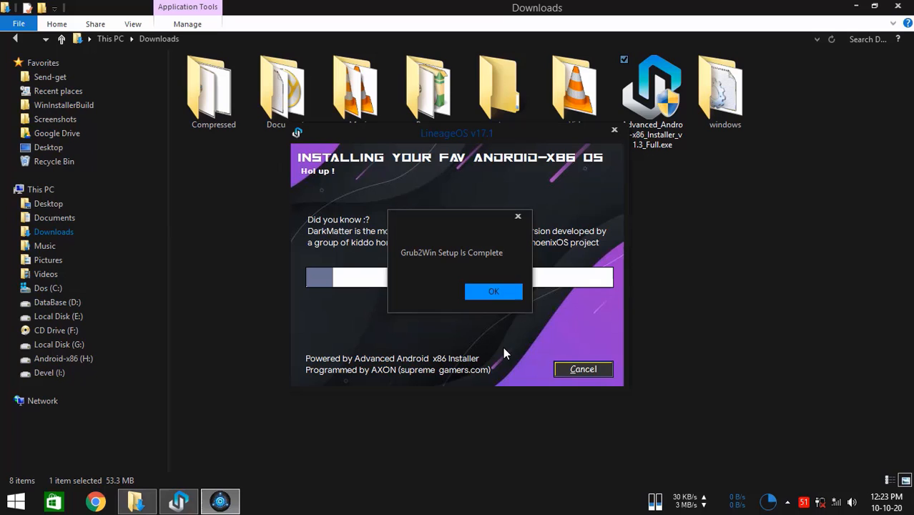
{"action": "left_click", "coordinate": [493, 292]}
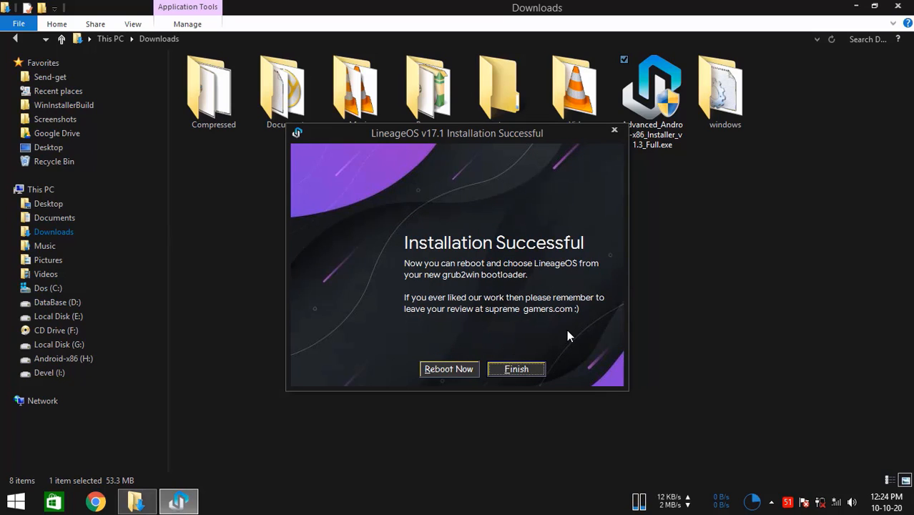
{"action": "mouse_move", "coordinate": [560, 335]}
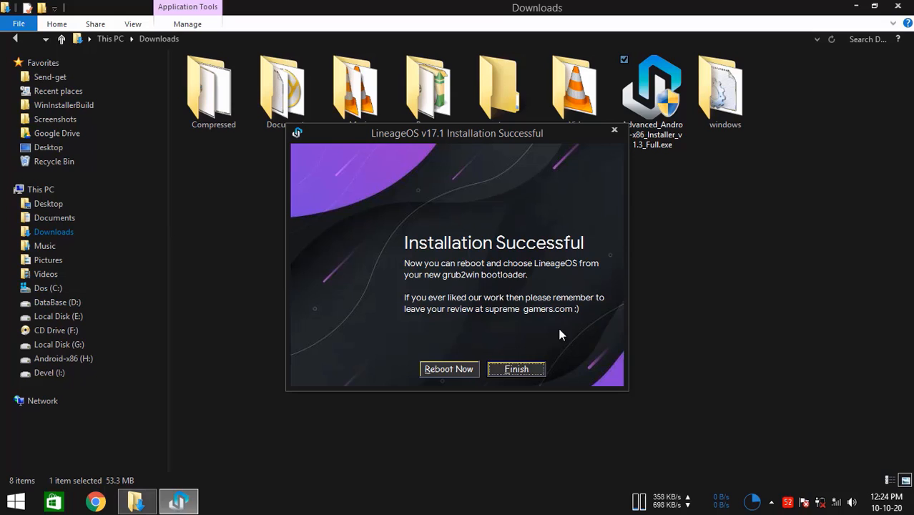
{"action": "mouse_move", "coordinate": [536, 335]}
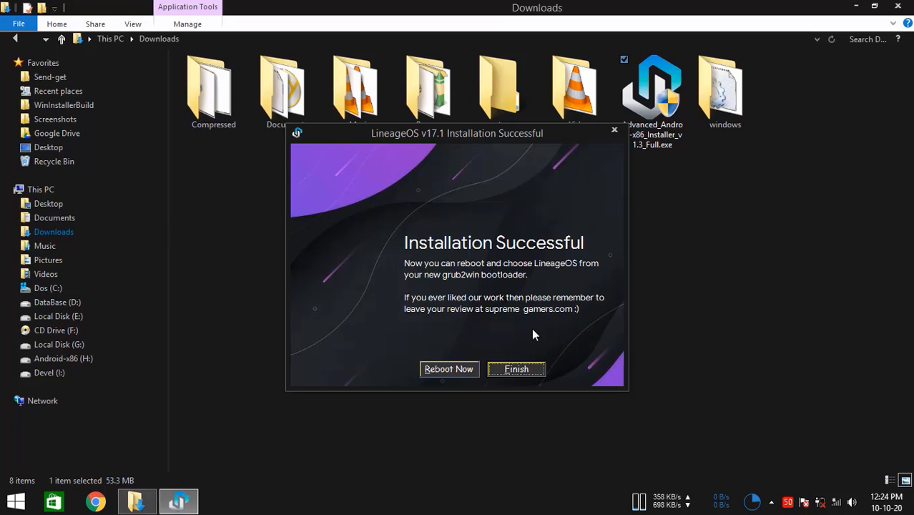
{"action": "mouse_move", "coordinate": [551, 345]}
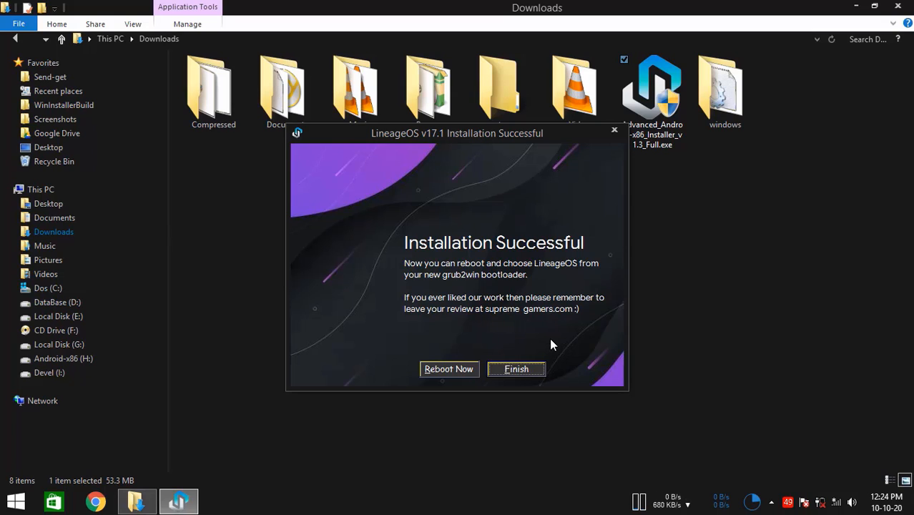
{"action": "mouse_move", "coordinate": [545, 340]}
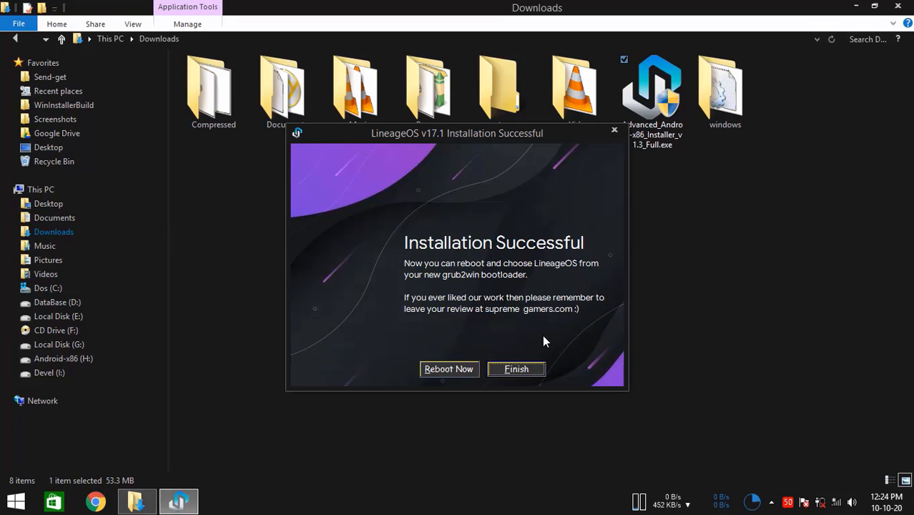
{"action": "mouse_move", "coordinate": [540, 340]}
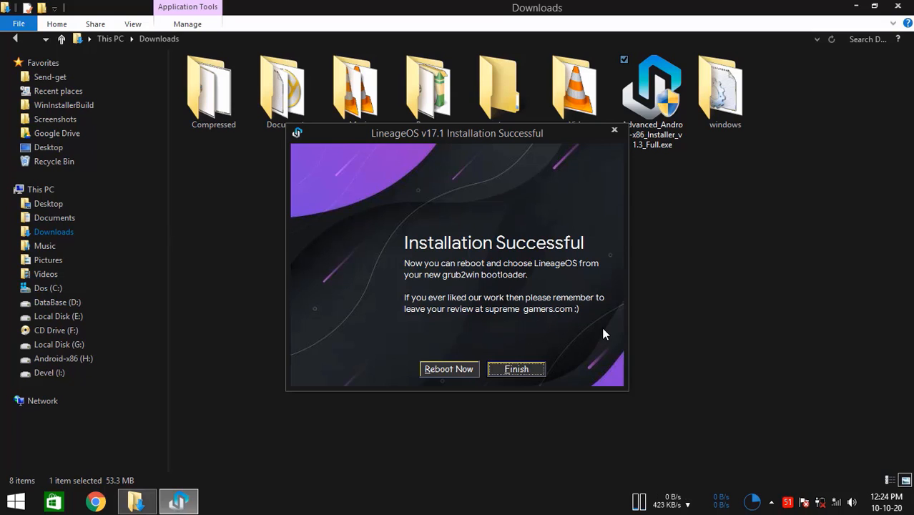
{"action": "mouse_move", "coordinate": [590, 332]}
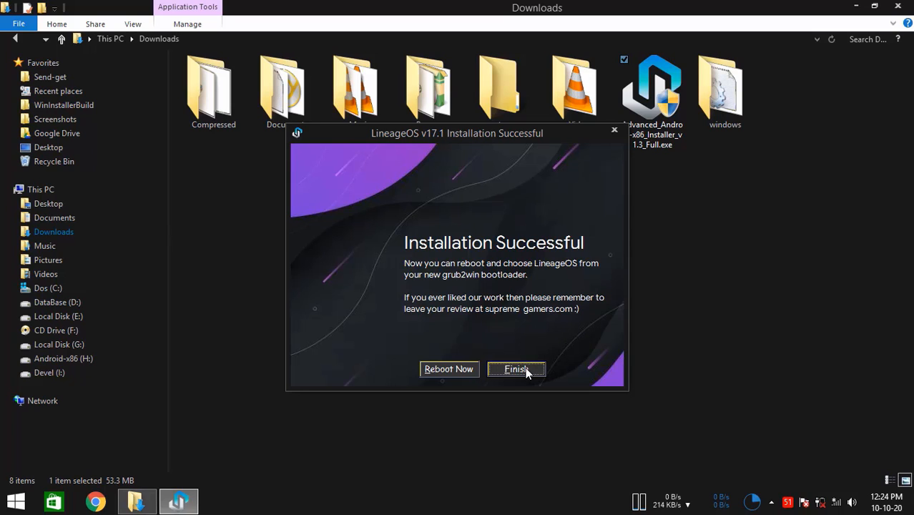
- Finish the Installation Successful screen, closing the installer without rebooting
{"action": "left_click", "coordinate": [515, 369]}
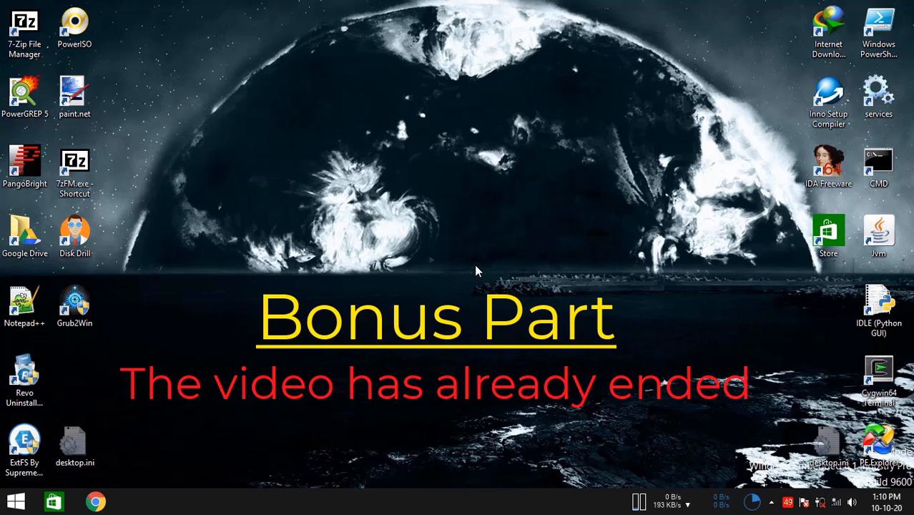
{"action": "mouse_move", "coordinate": [468, 266]}
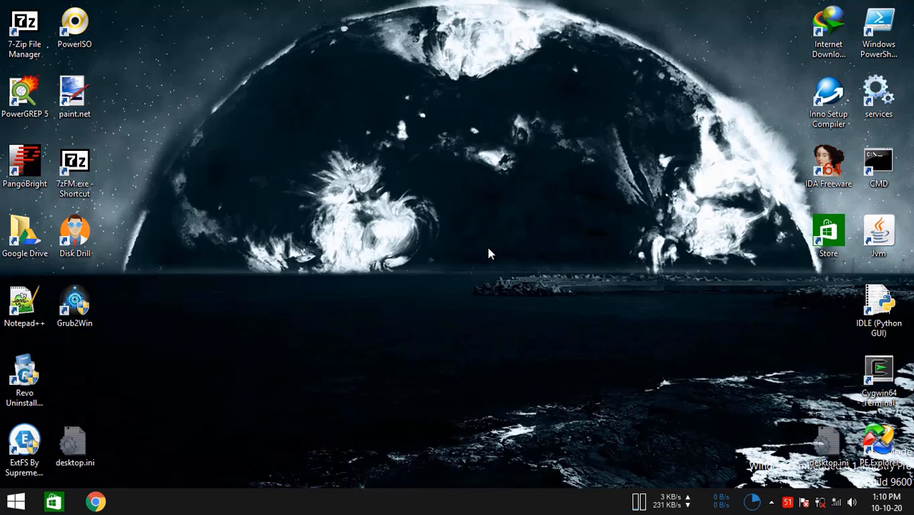
{"action": "mouse_move", "coordinate": [536, 269]}
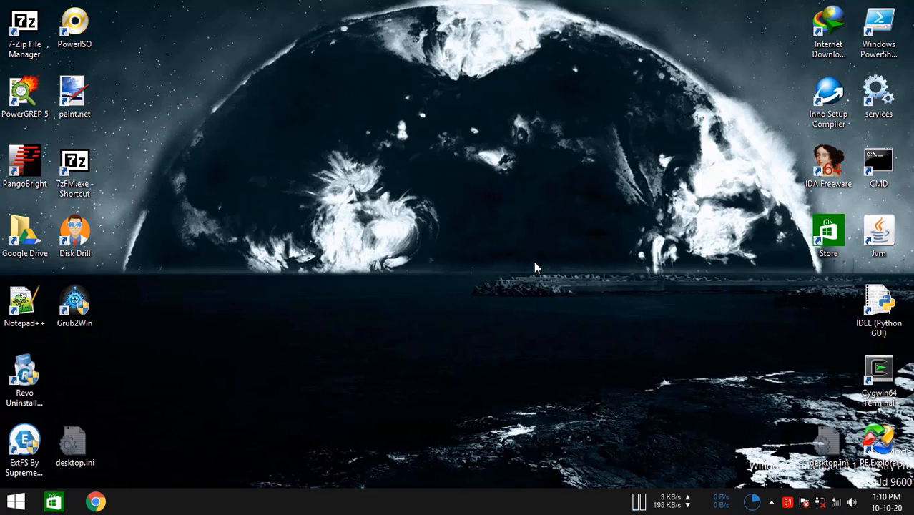
{"action": "mouse_move", "coordinate": [377, 242]}
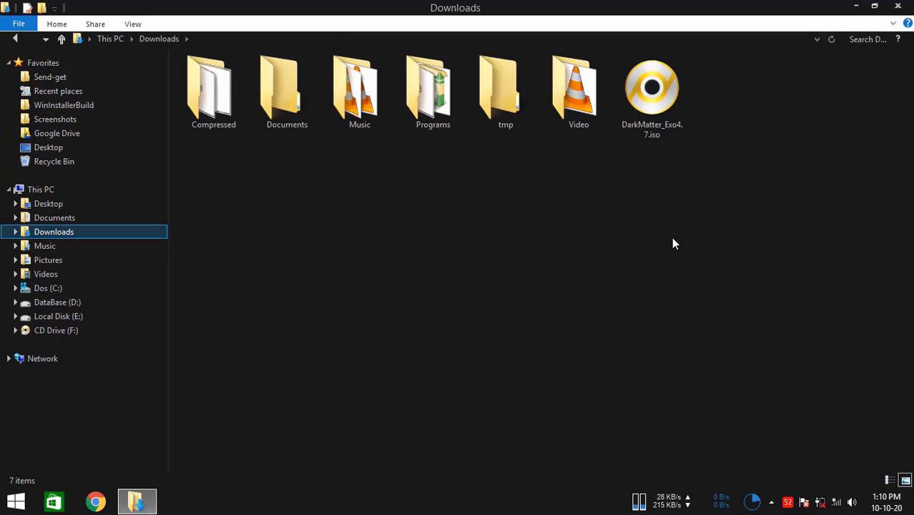
{"action": "left_click", "coordinate": [653, 89]}
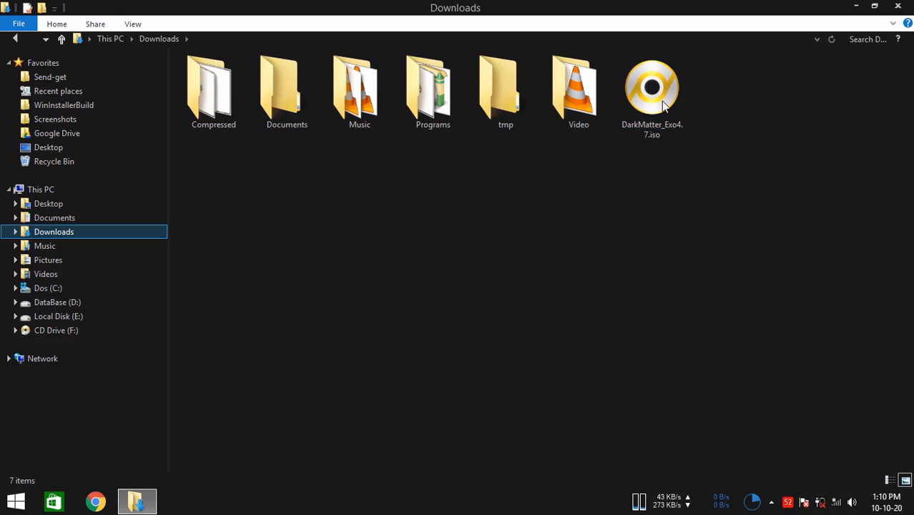
{"action": "left_click", "coordinate": [652, 88]}
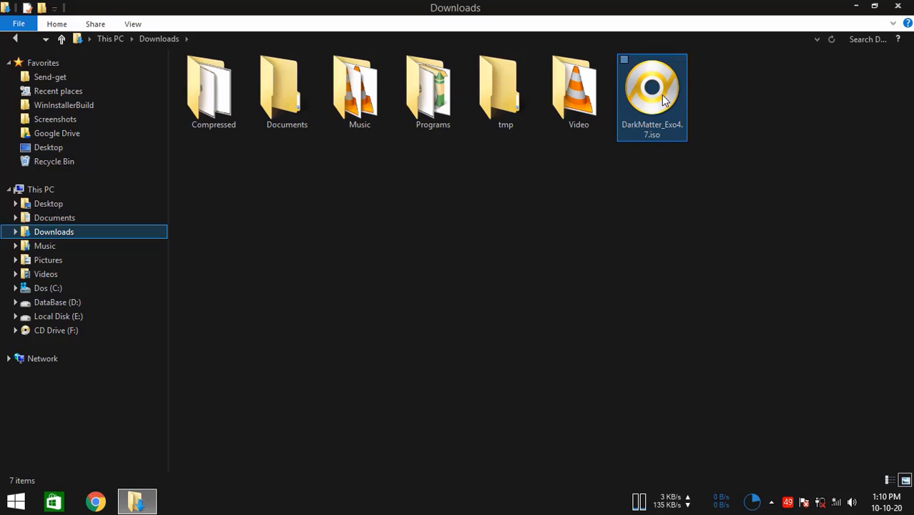
{"action": "right_click", "coordinate": [653, 86]}
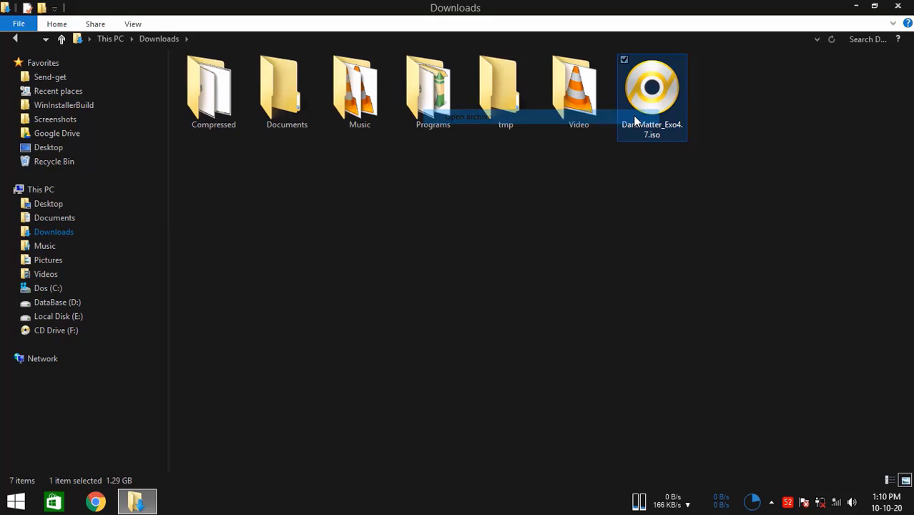
{"action": "double_click", "coordinate": [652, 86]}
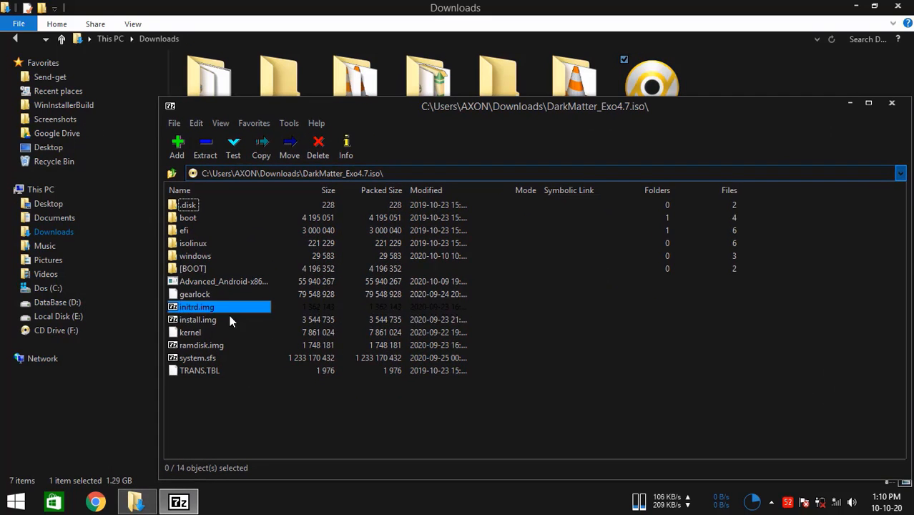
{"action": "left_click", "coordinate": [224, 280]}
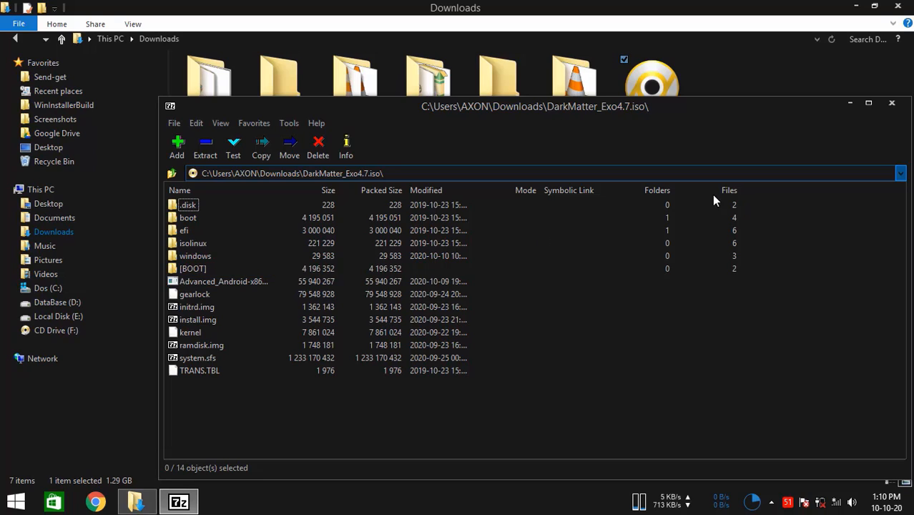
{"action": "left_click", "coordinate": [893, 103]}
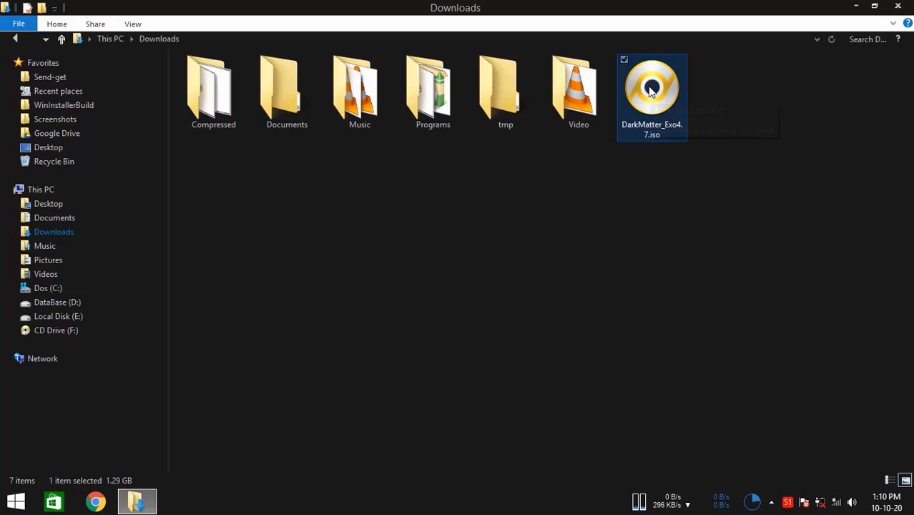
- Mount the DarkMatterExo4.7 ISO as drive G: via Windows Explorer and start Advanced_Android-x86_Installer_v1.3_Full.exe
{"action": "right_click", "coordinate": [652, 86]}
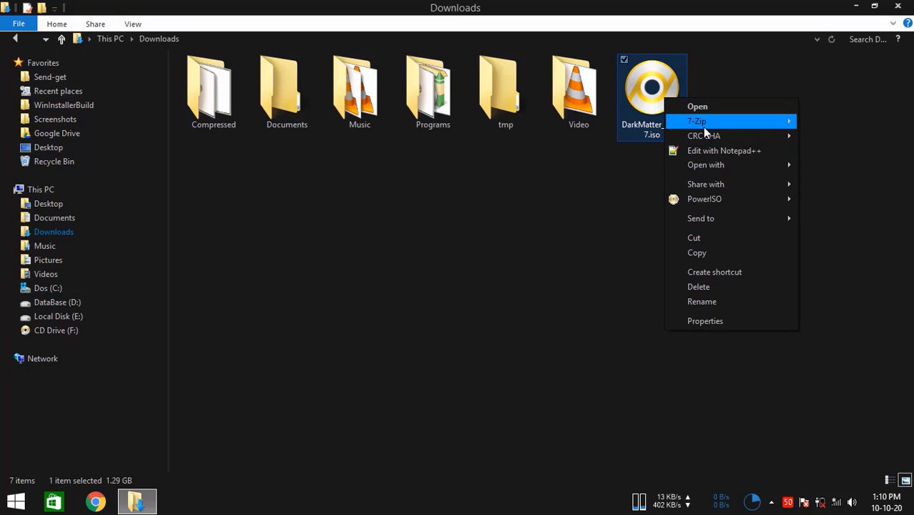
{"action": "mouse_move", "coordinate": [706, 164]}
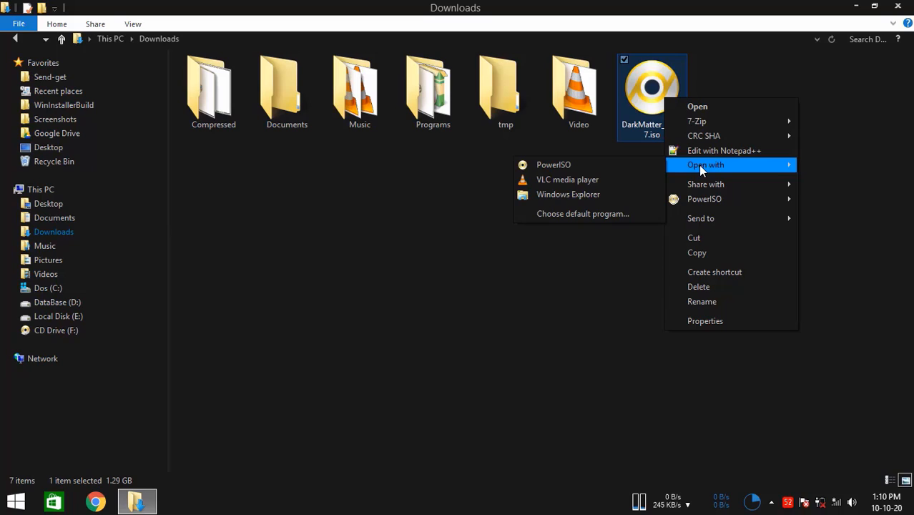
{"action": "mouse_move", "coordinate": [731, 169]}
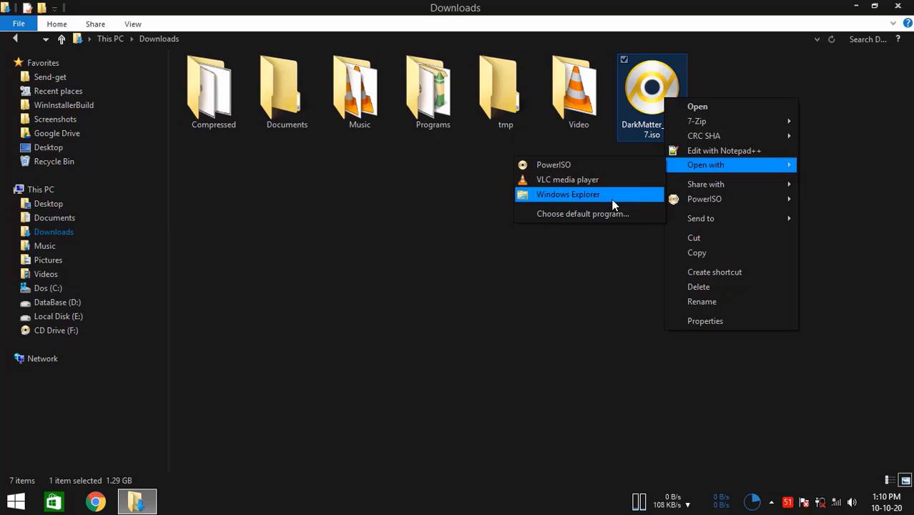
{"action": "left_click", "coordinate": [568, 194]}
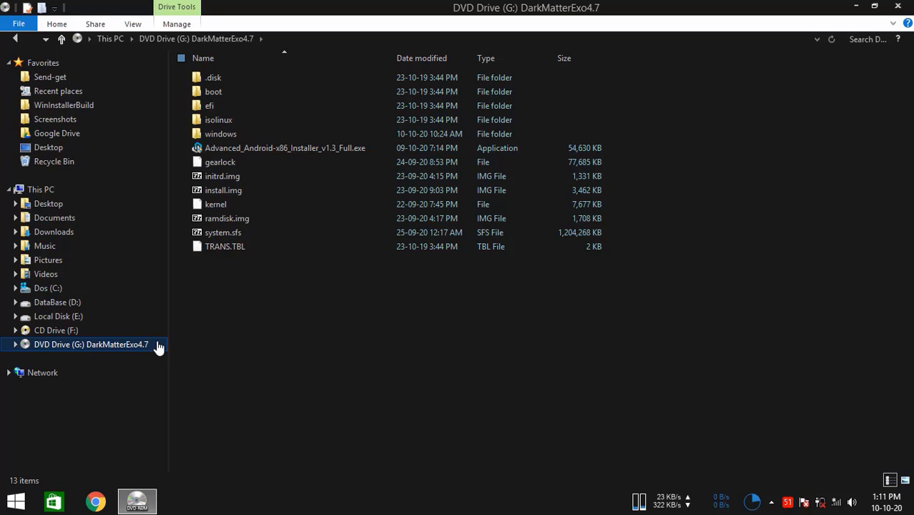
{"action": "left_click", "coordinate": [286, 147]}
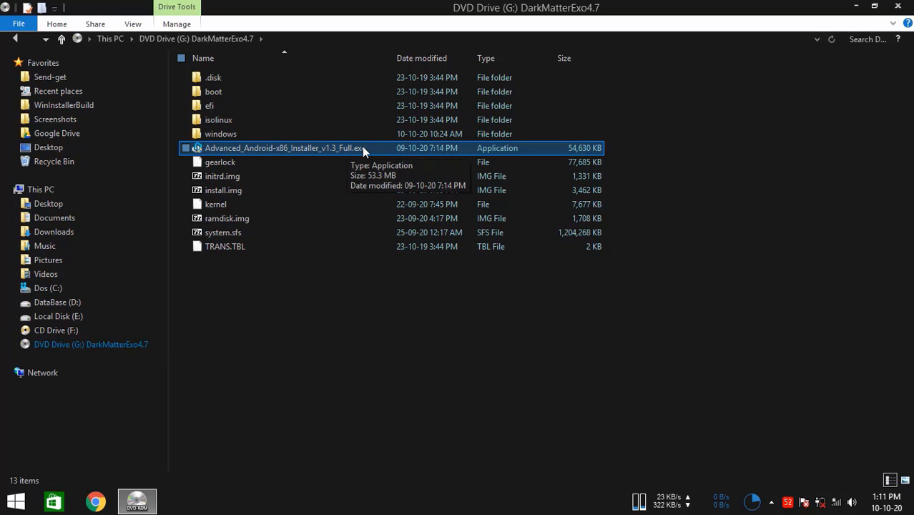
{"action": "left_click", "coordinate": [286, 147]}
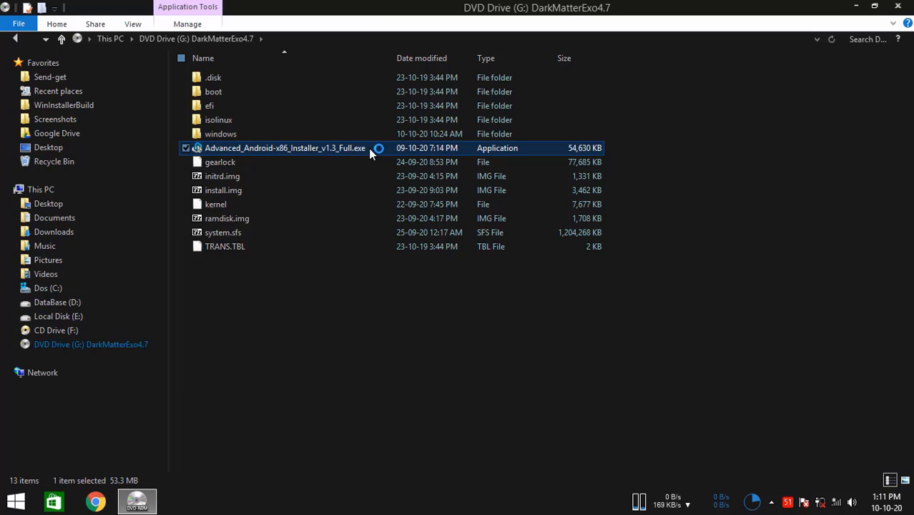
{"action": "mouse_move", "coordinate": [323, 172]}
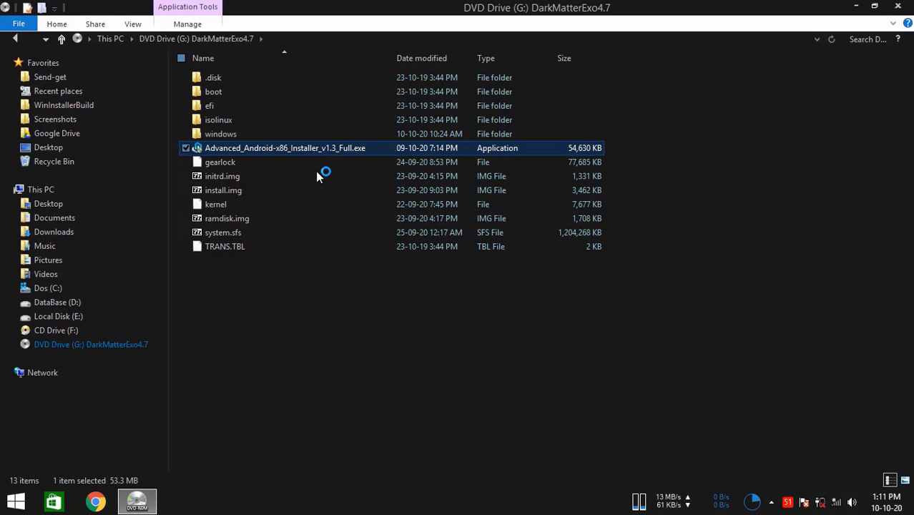
{"action": "left_click", "coordinate": [214, 203]}
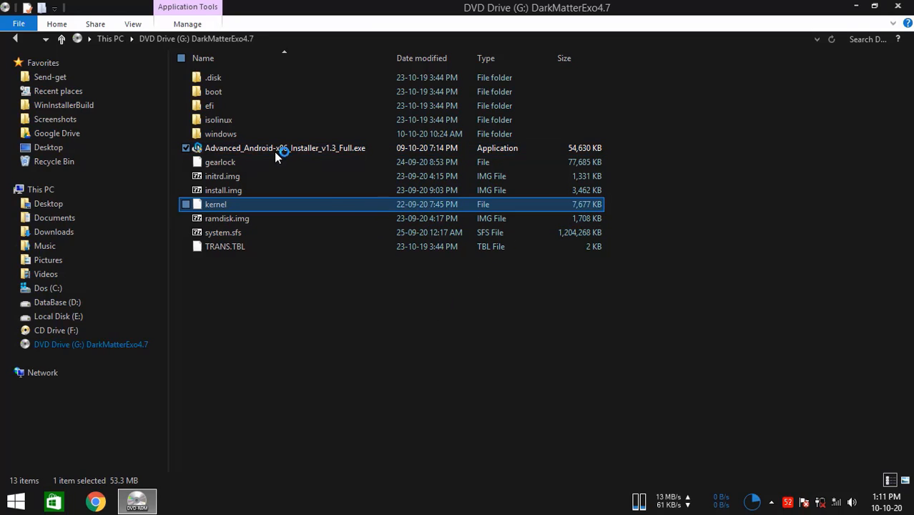
- Launch the installer from the disc, pass the Welcome screen to installation options, then cancel to bring up the abort confirmation
{"action": "double_click", "coordinate": [286, 148]}
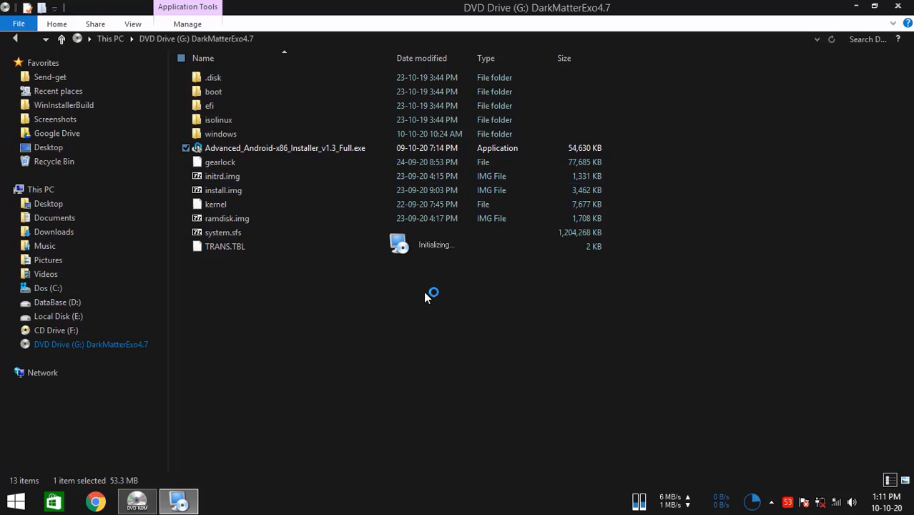
{"action": "left_click", "coordinate": [214, 203]}
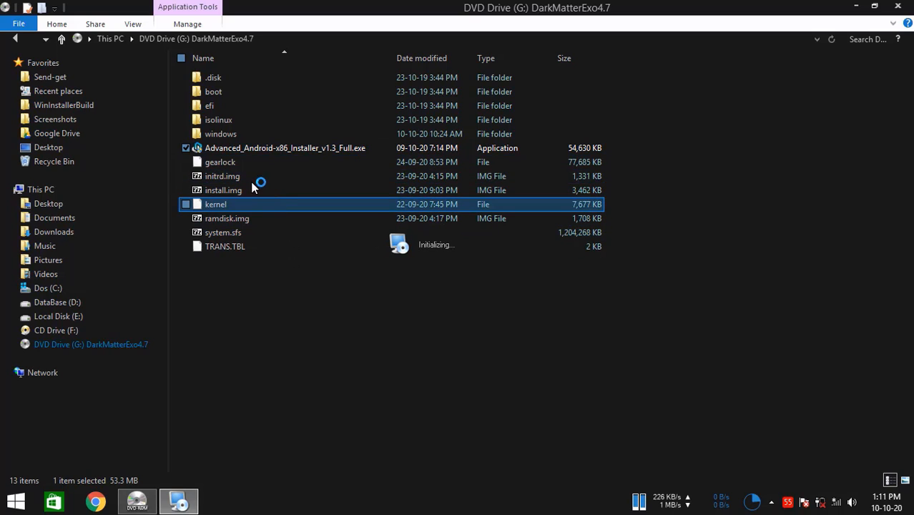
{"action": "double_click", "coordinate": [286, 147]}
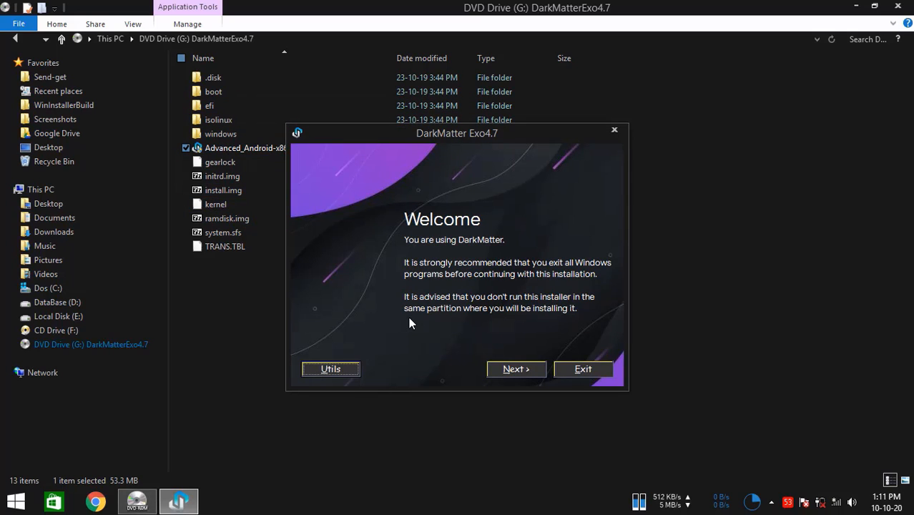
{"action": "left_click", "coordinate": [515, 369]}
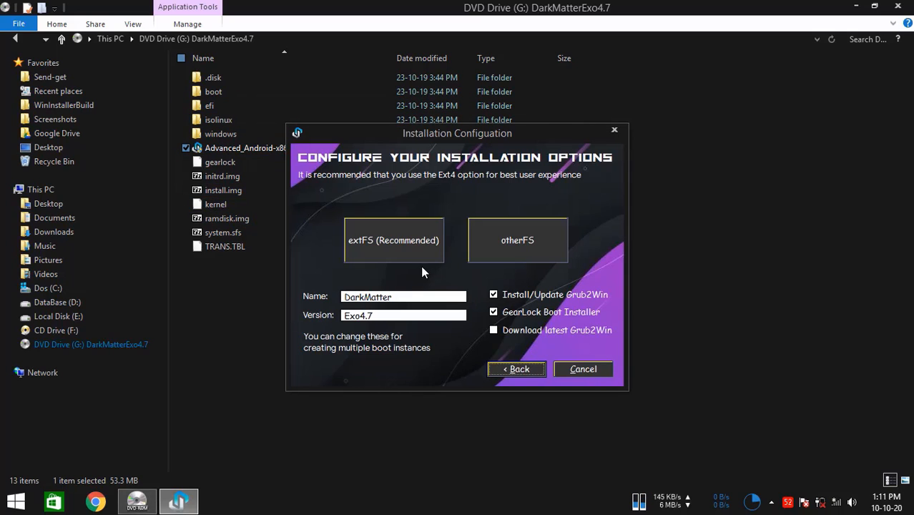
{"action": "mouse_move", "coordinate": [404, 133]}
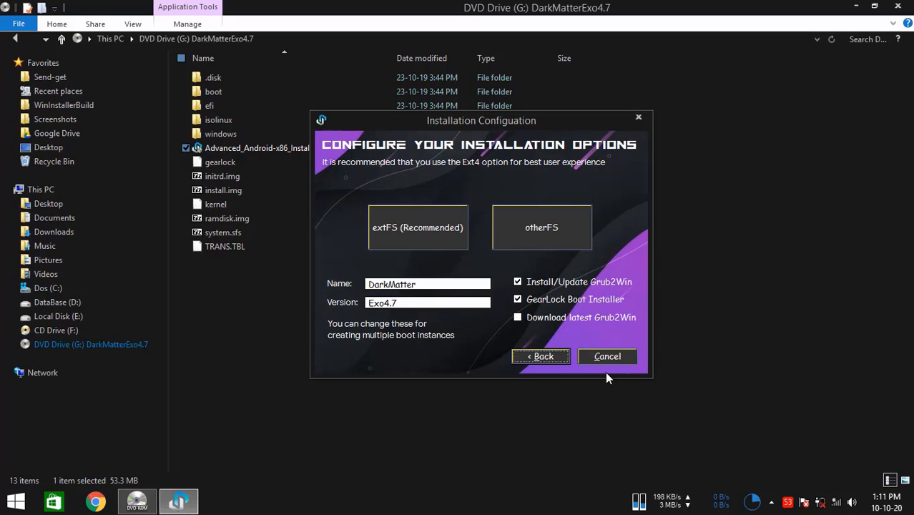
{"action": "left_click", "coordinate": [607, 356]}
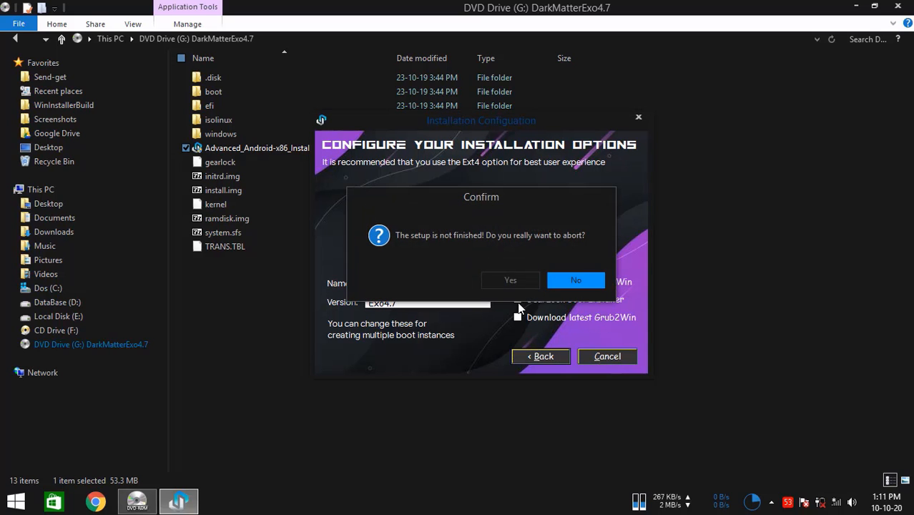